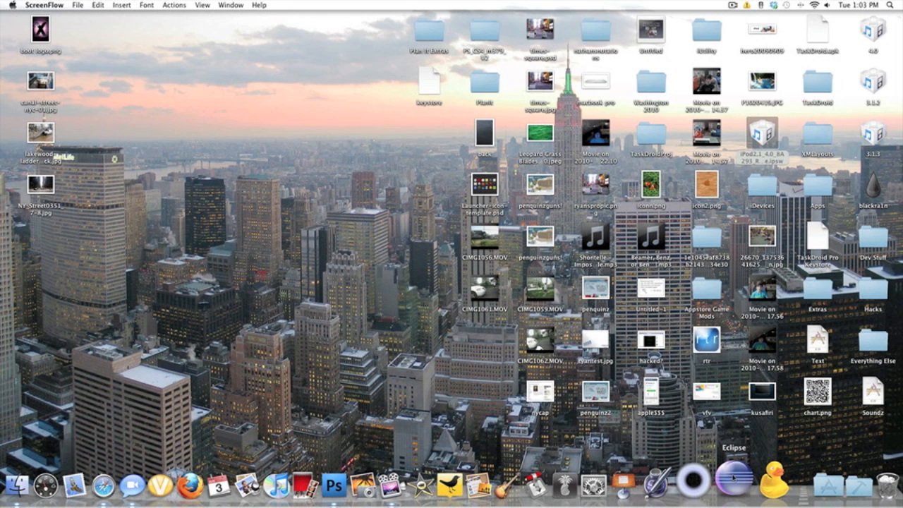
# Step: Bring the Eclipse window with the Plant project's layout editor to the front
pyautogui.click(728, 484)
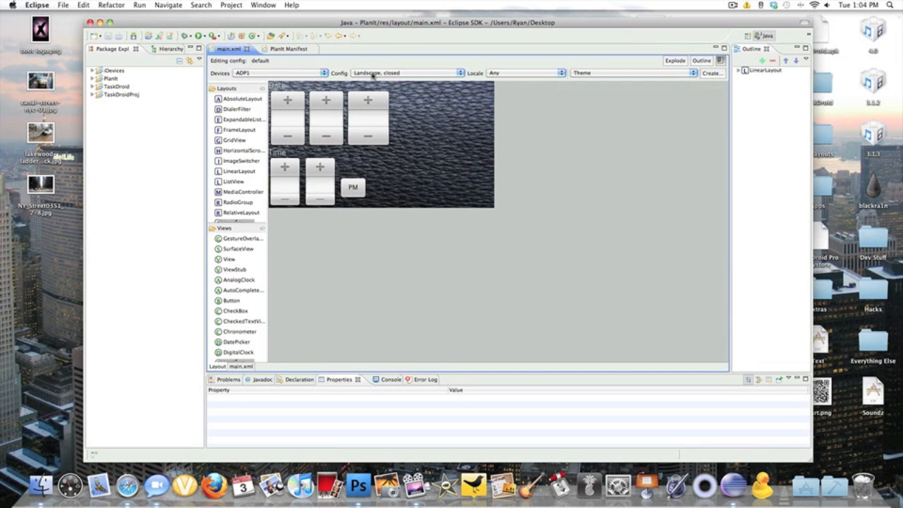
# Step: Switch the Plant main.xml preview configuration from Landscape to Portrait
pyautogui.click(457, 71)
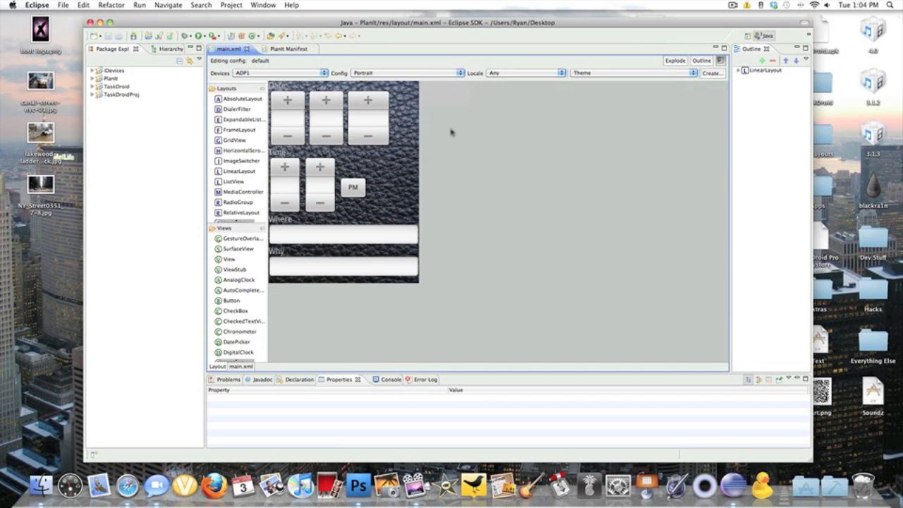
pyautogui.moveTo(158, 165)
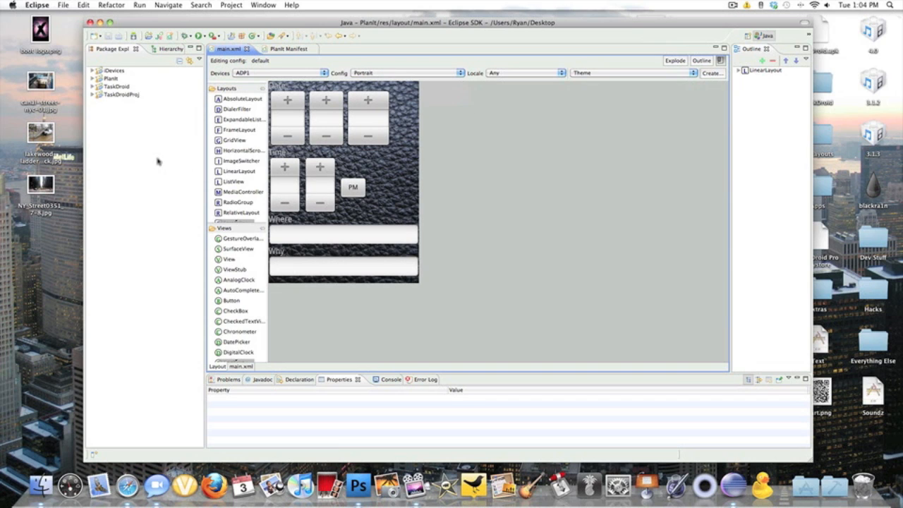
pyautogui.moveTo(150, 164)
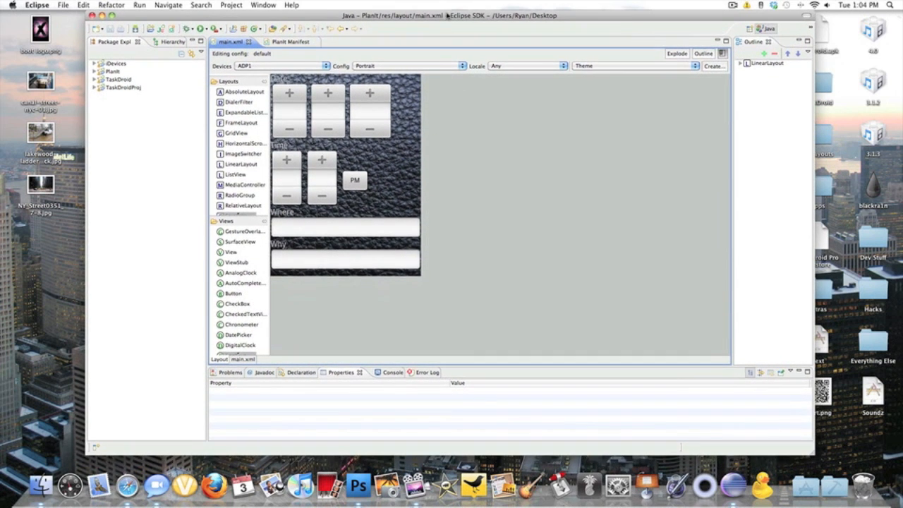
pyautogui.click(734, 6)
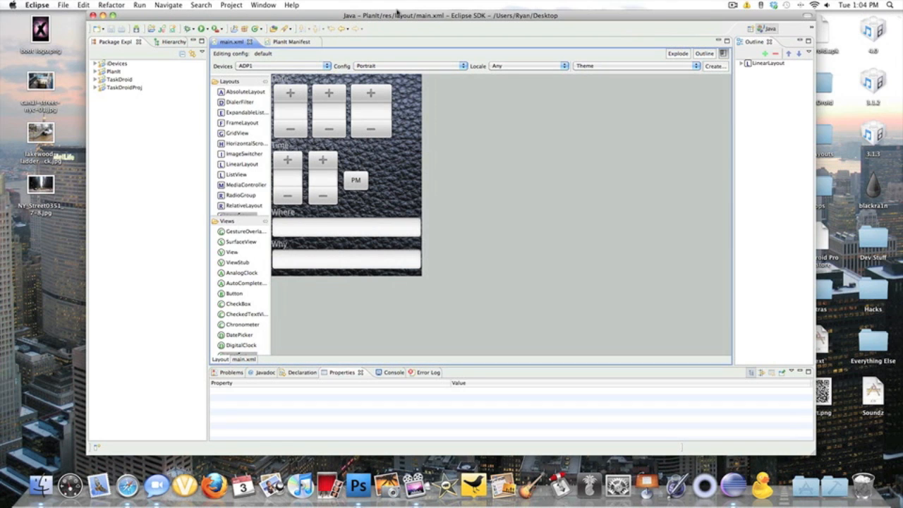
pyautogui.moveTo(59, 29)
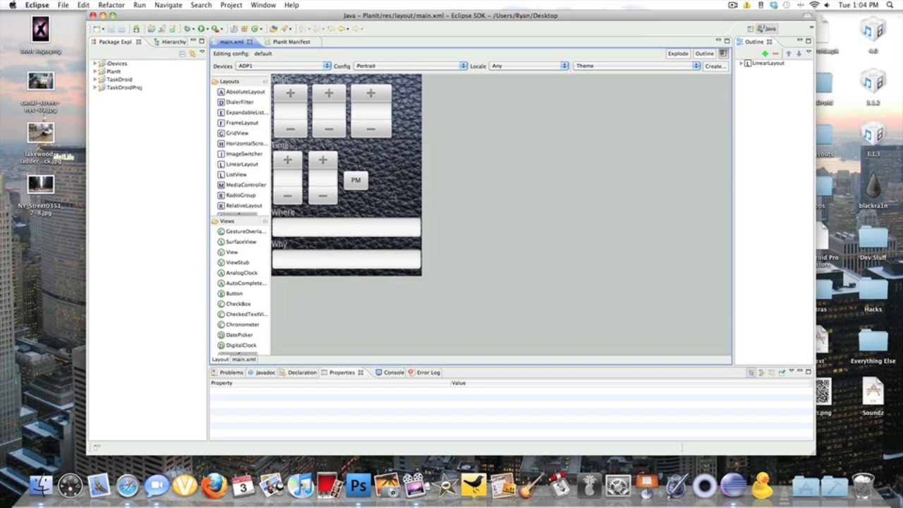
pyautogui.moveTo(354, 178)
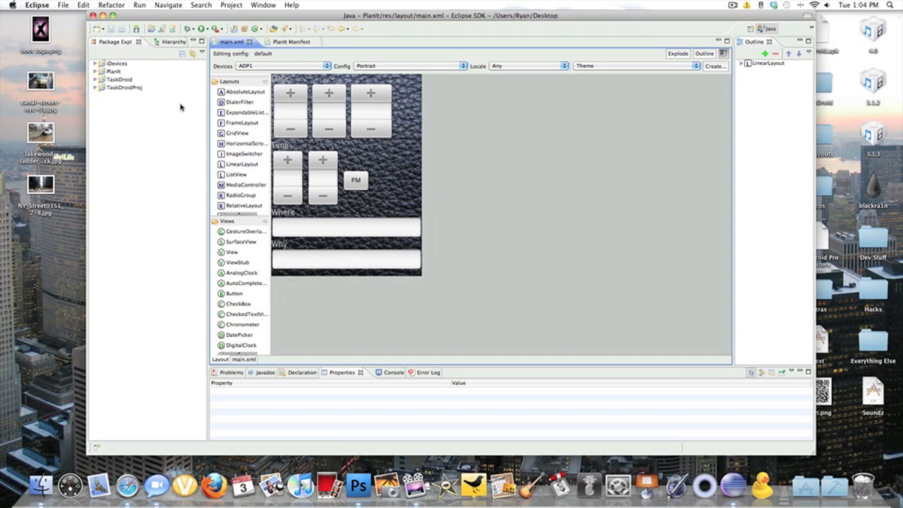
# Step: Start a new Android project and enter the project name HelloWorld
pyautogui.click(87, 5)
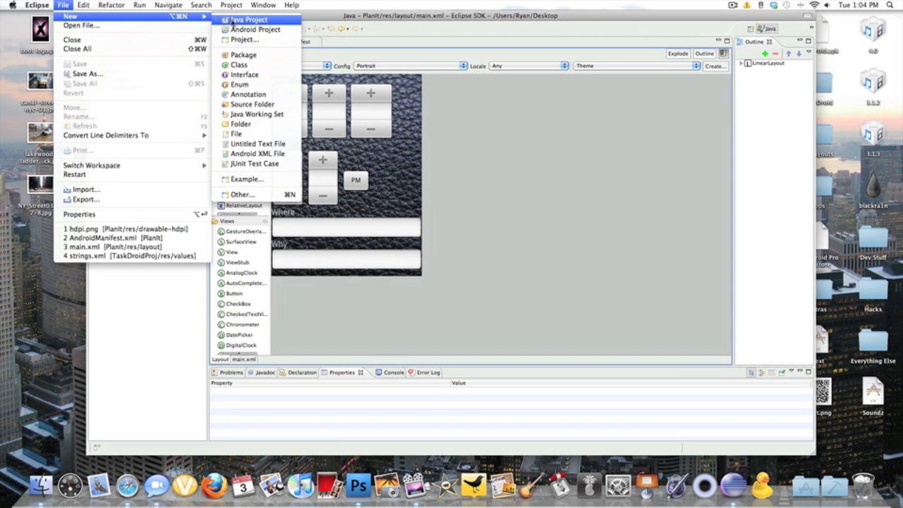
pyautogui.click(254, 29)
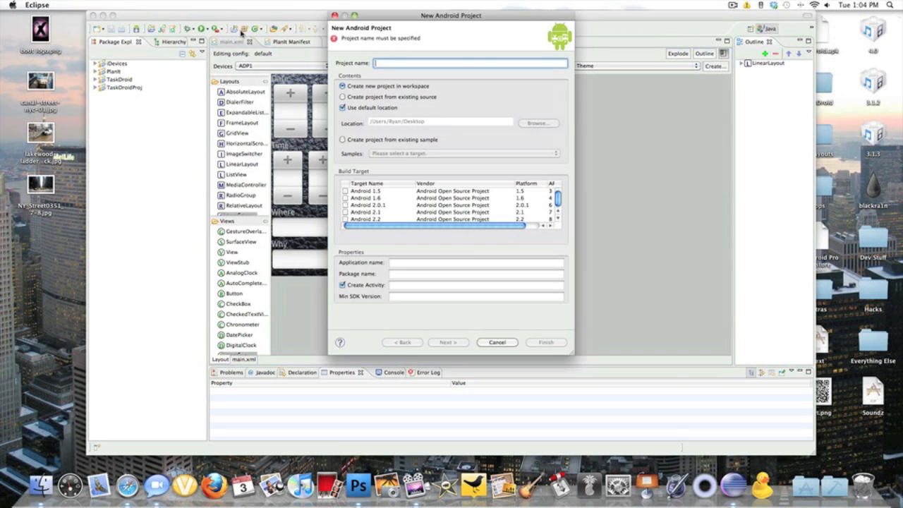
pyautogui.write('HelloWorld')
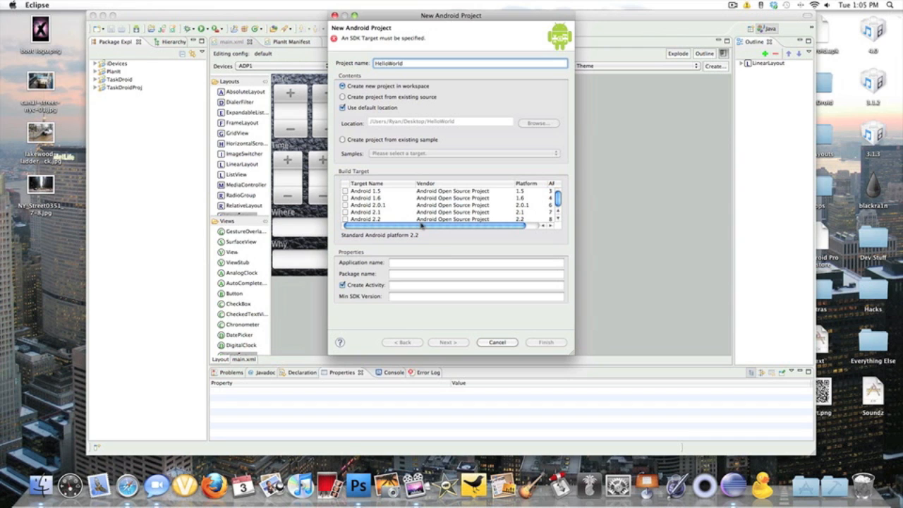
# Step: Choose Android 2.1 as the build target for the new project
pyautogui.click(342, 218)
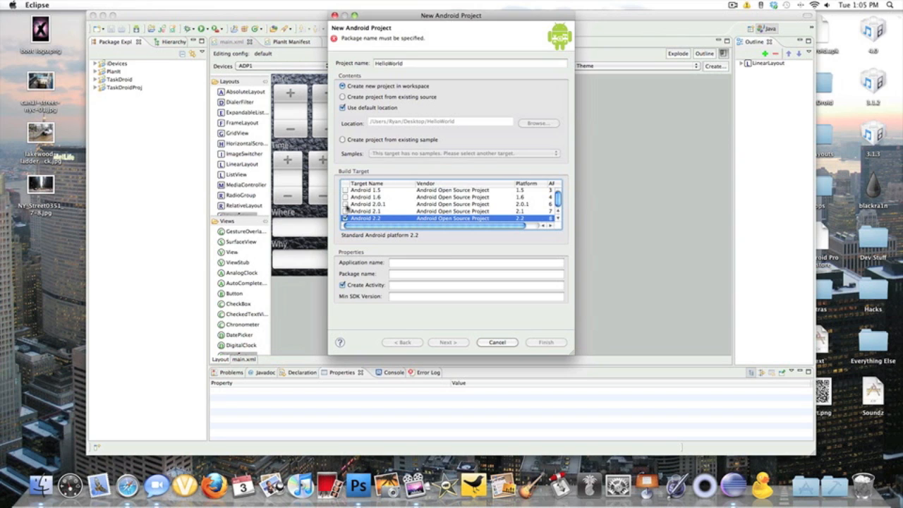
pyautogui.click(343, 140)
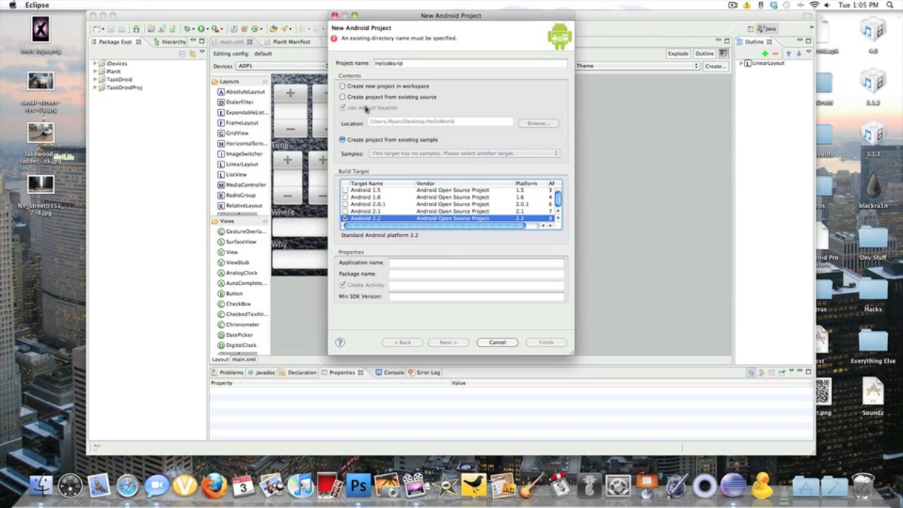
pyautogui.click(340, 86)
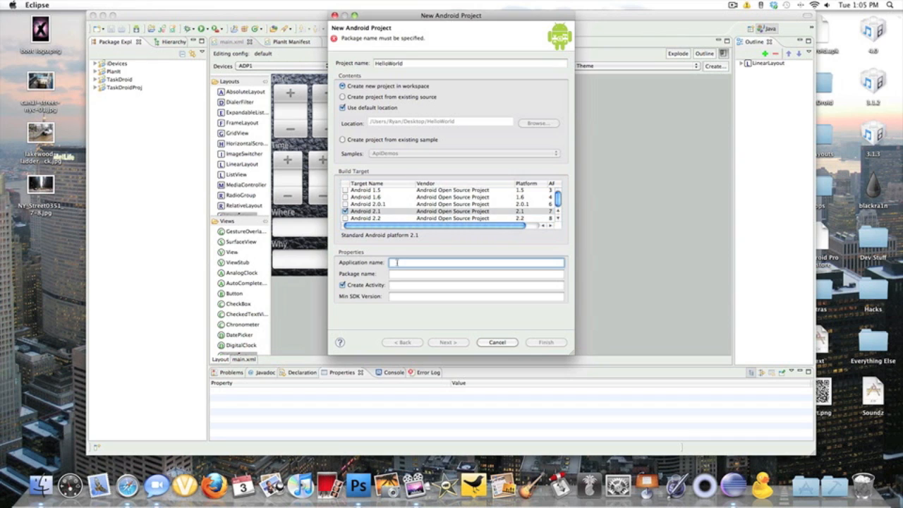
# Step: Enter application name HelloWorld, package com.example.helloworld and activity HelloWorldActivity
pyautogui.write('HelloWo')
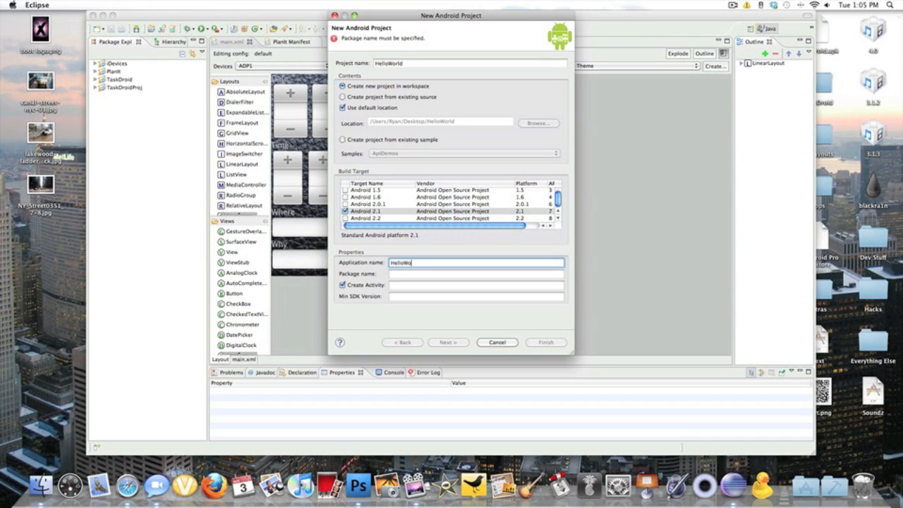
pyautogui.click(476, 274)
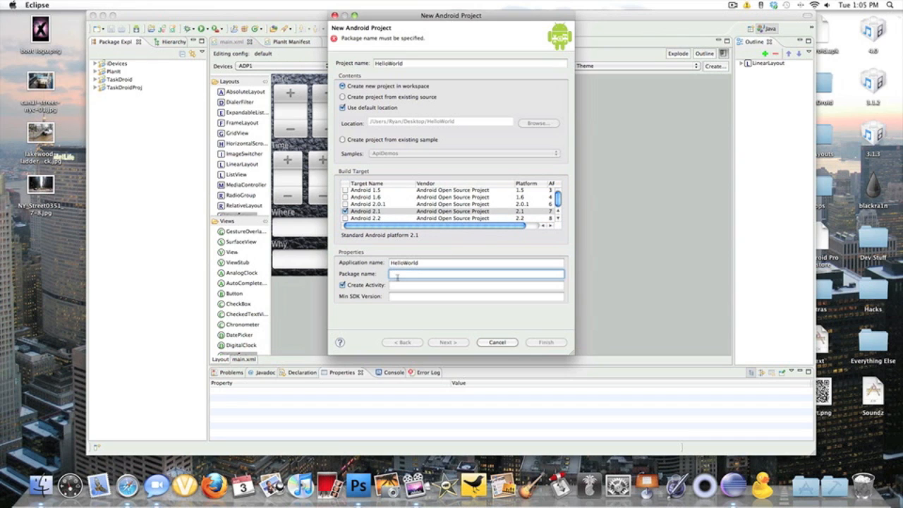
pyautogui.write('com.example.helloworld')
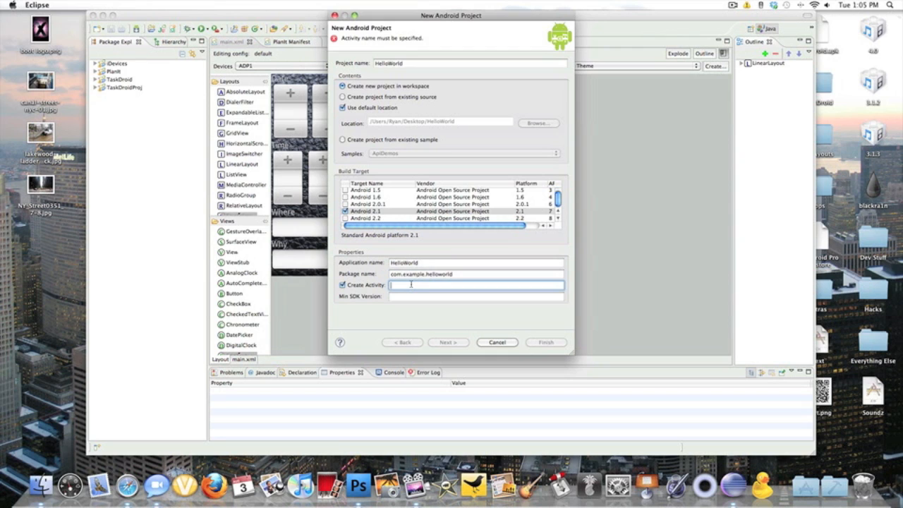
pyautogui.write('HelloWorldActivity')
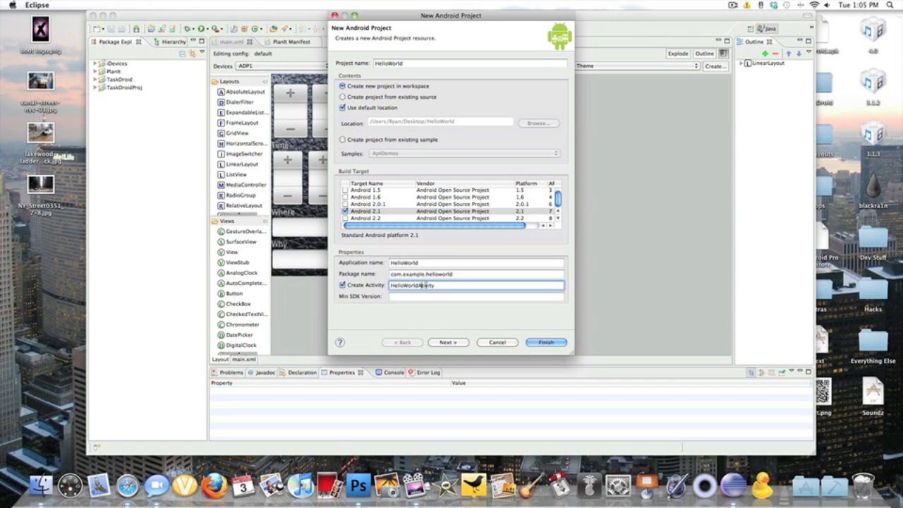
# Step: Set the minimum SDK version and finish creating the HelloWorld project
pyautogui.click(477, 296)
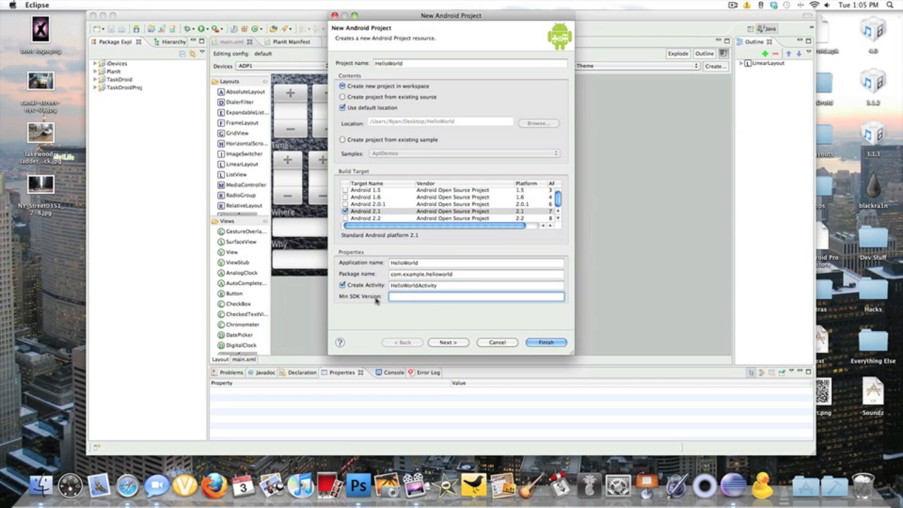
pyautogui.write('2')
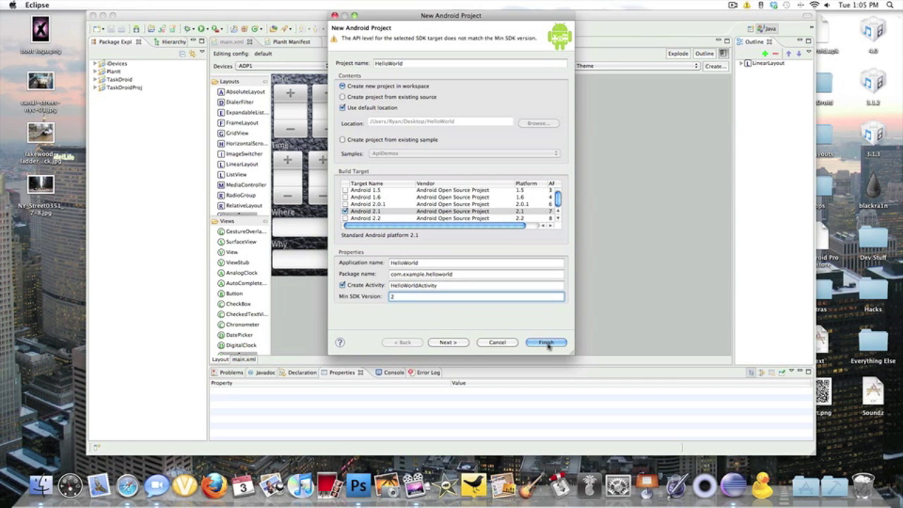
pyautogui.click(546, 342)
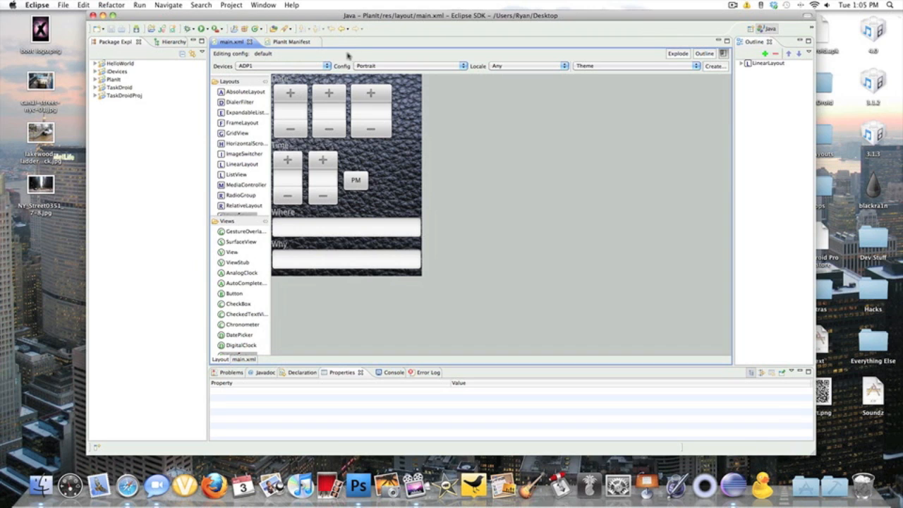
# Step: Close the Plant editors and open HelloWorld's main.xml from the res/layout folder
pyautogui.click(294, 42)
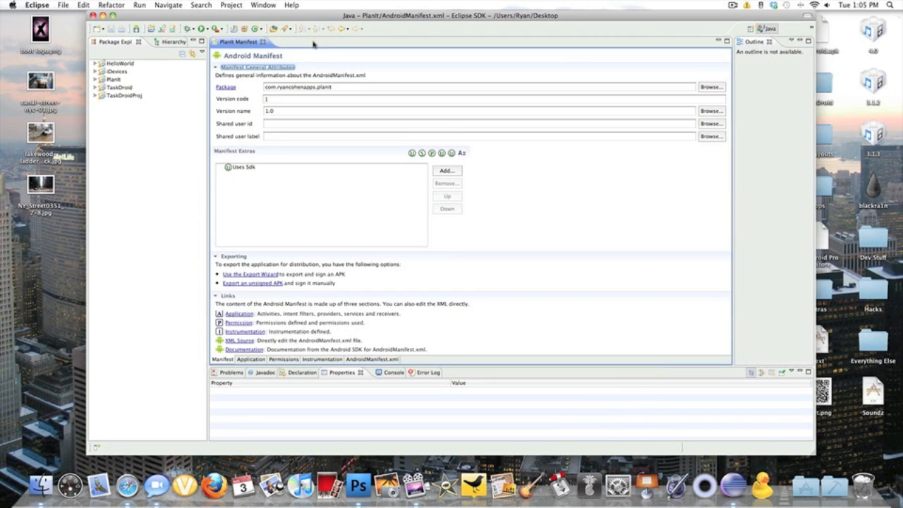
pyautogui.click(271, 43)
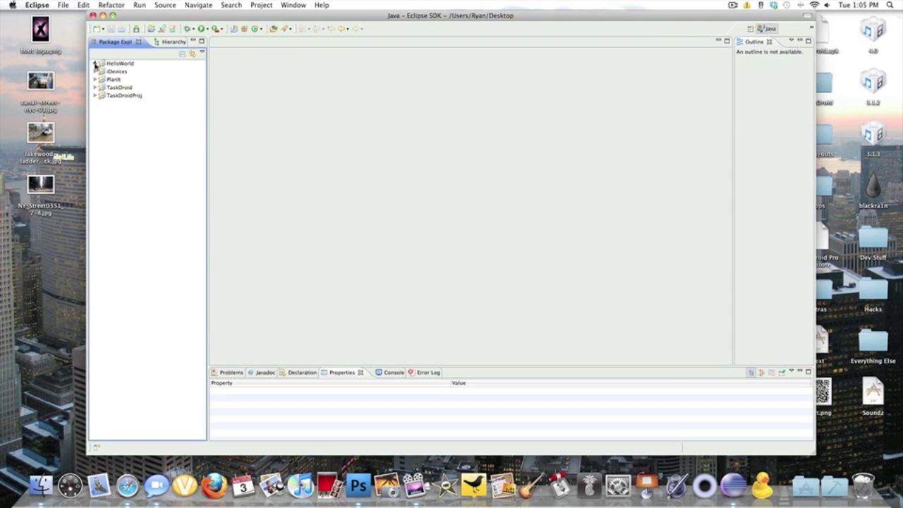
pyautogui.click(98, 65)
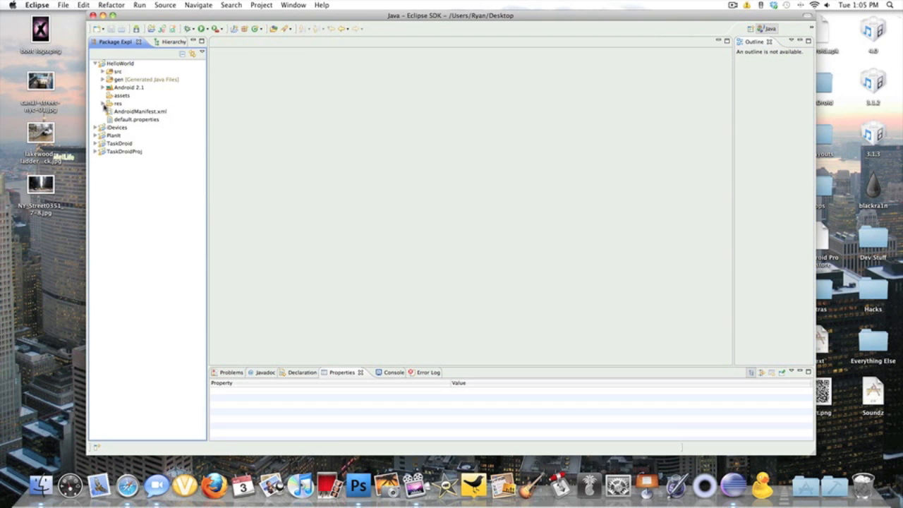
pyautogui.click(105, 101)
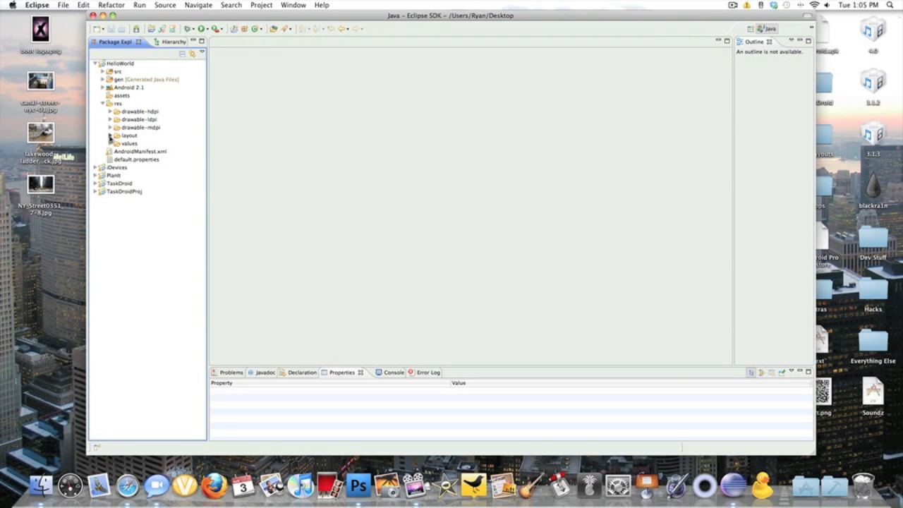
pyautogui.doubleClick(140, 143)
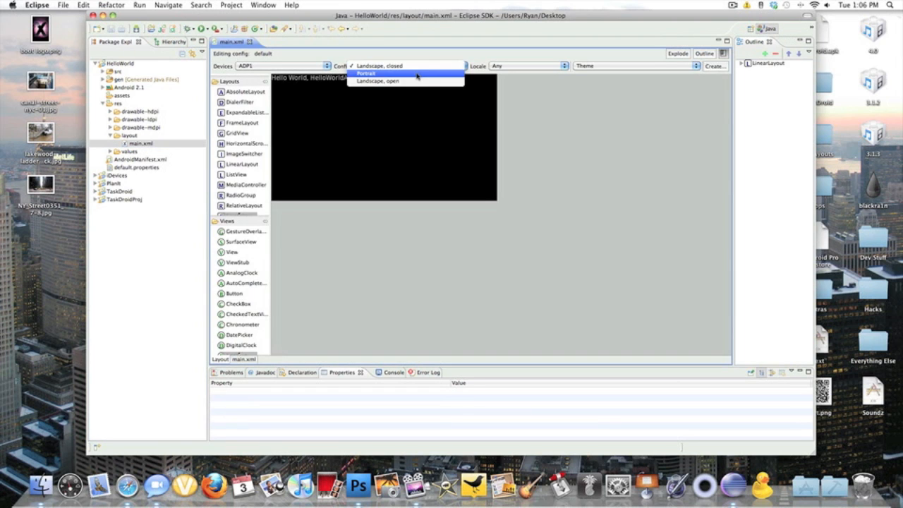
# Step: Preview the HelloWorld layout in portrait and open its AndroidManifest.xml
pyautogui.click(366, 74)
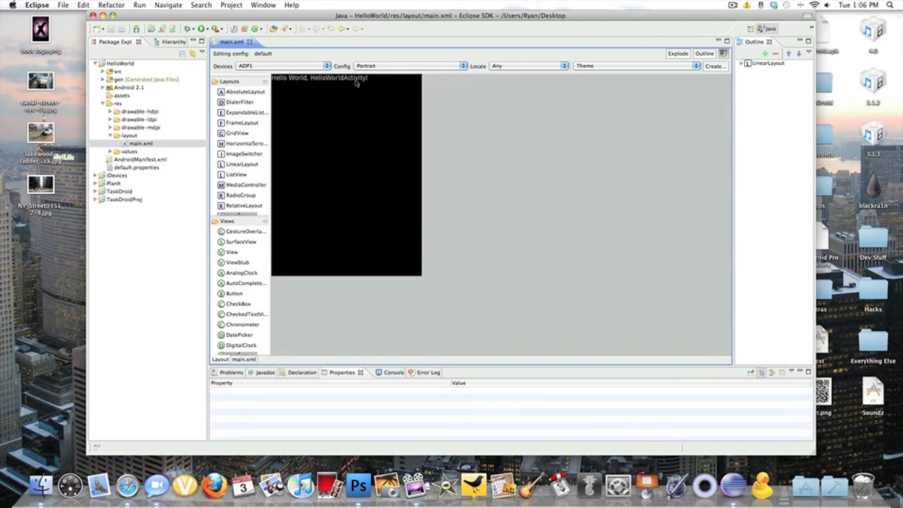
pyautogui.click(322, 79)
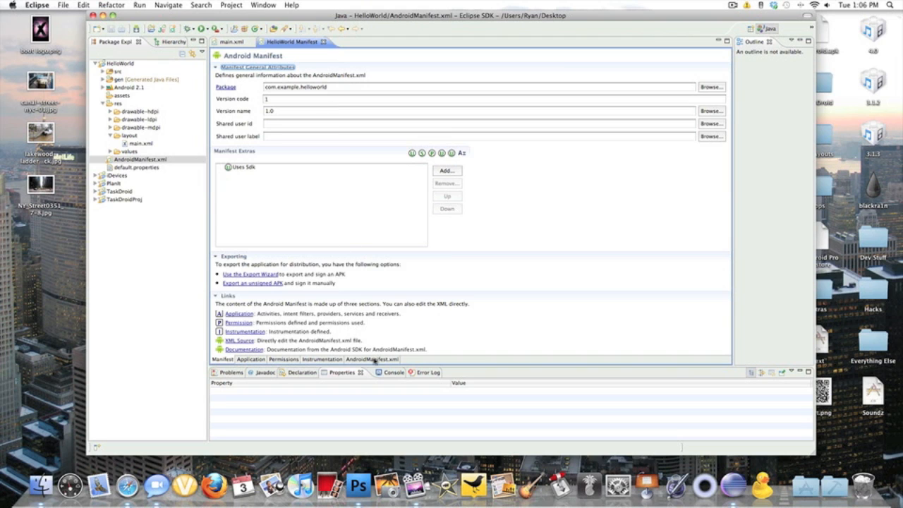
# Step: View the manifest's XML, Permissions and Application pages, then expand the drawable folders to show icon.png
pyautogui.click(371, 360)
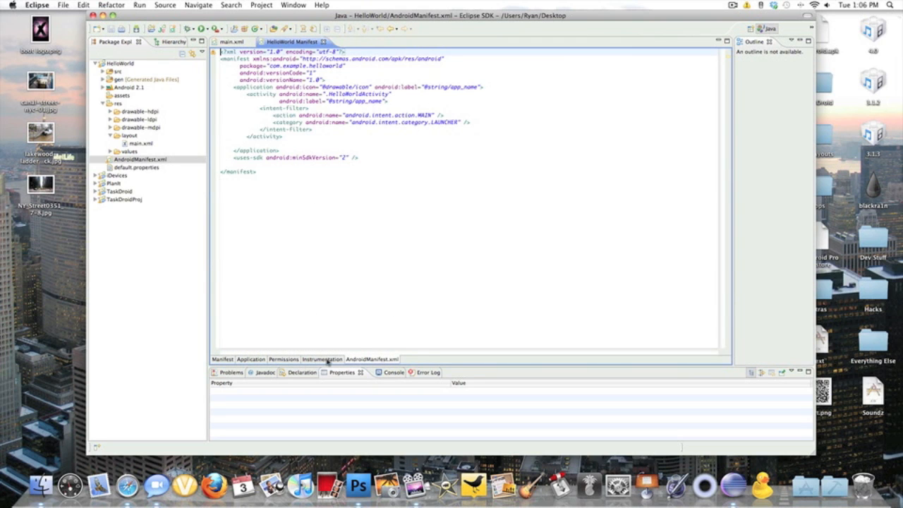
pyautogui.click(297, 360)
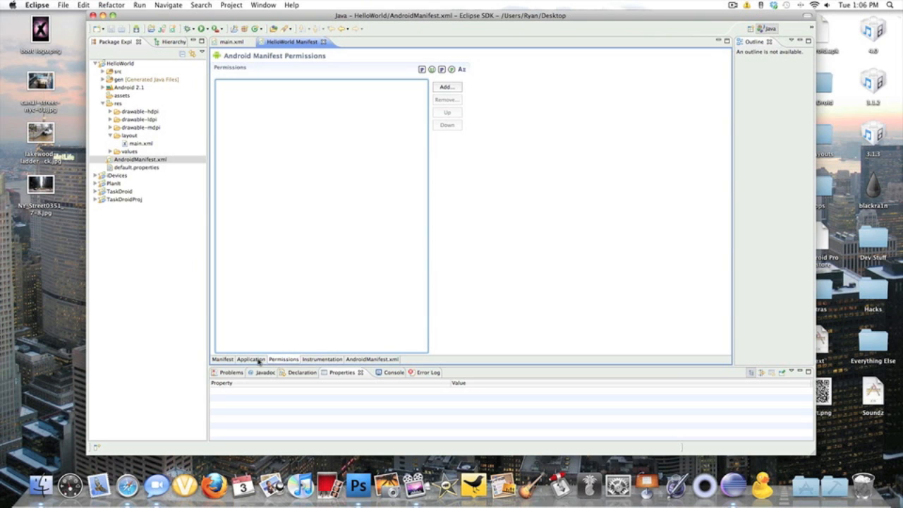
pyautogui.click(251, 359)
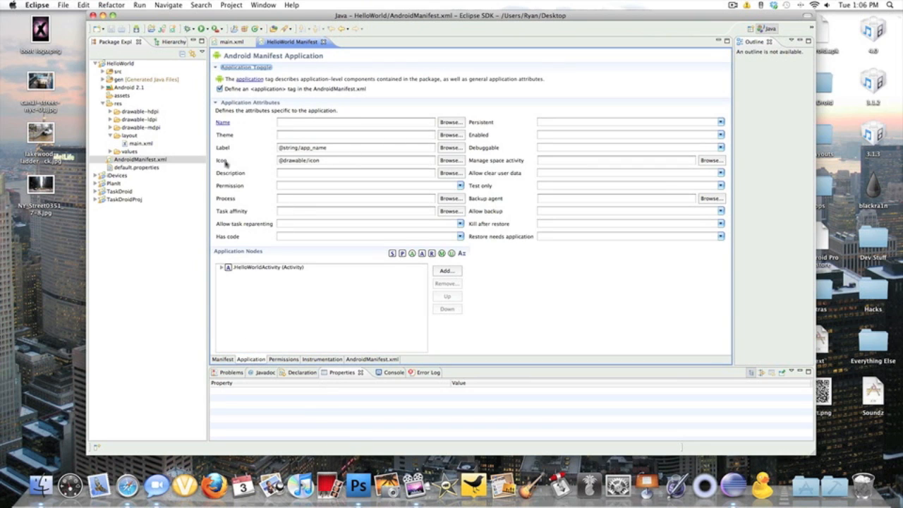
pyautogui.click(141, 160)
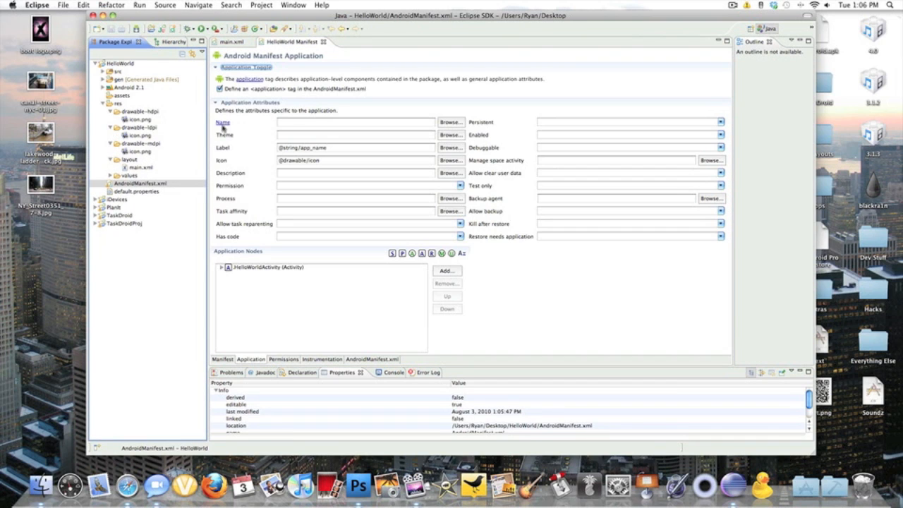
pyautogui.moveTo(172, 121)
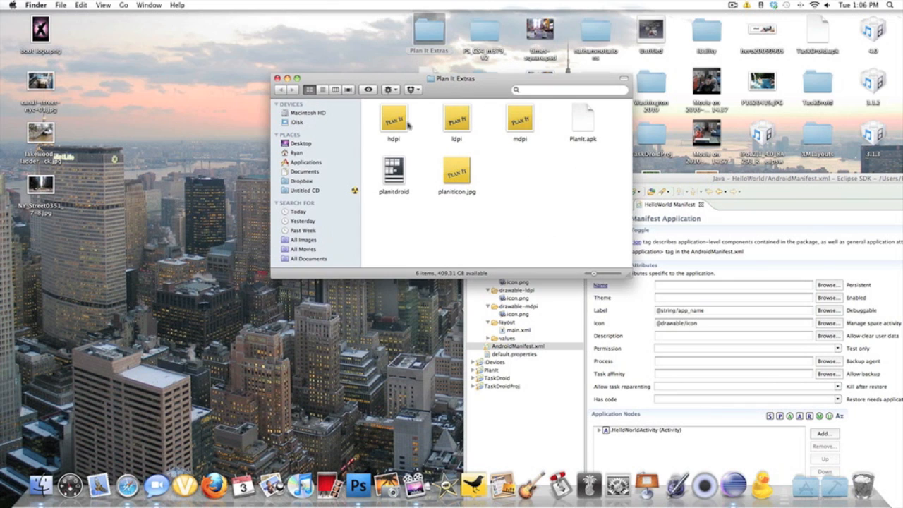
# Step: Move the Plan It Extras Finder window aside and select its mdpi icon folder
pyautogui.moveTo(451, 79); pyautogui.dragTo(283, 76)
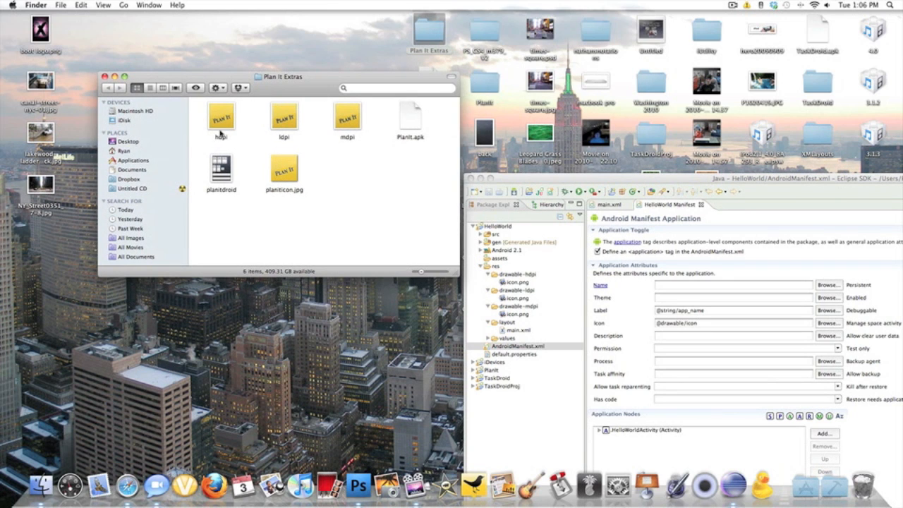
pyautogui.moveTo(283, 120)
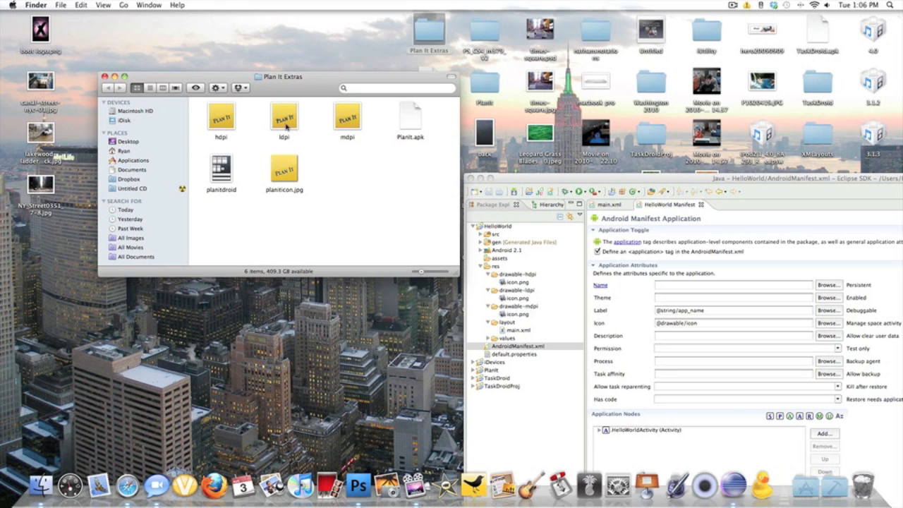
pyautogui.moveTo(285, 121)
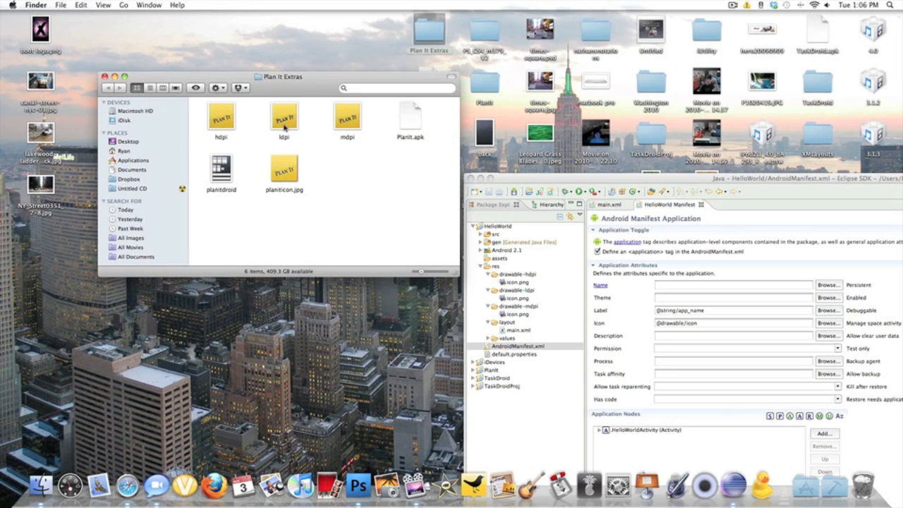
pyautogui.click(347, 118)
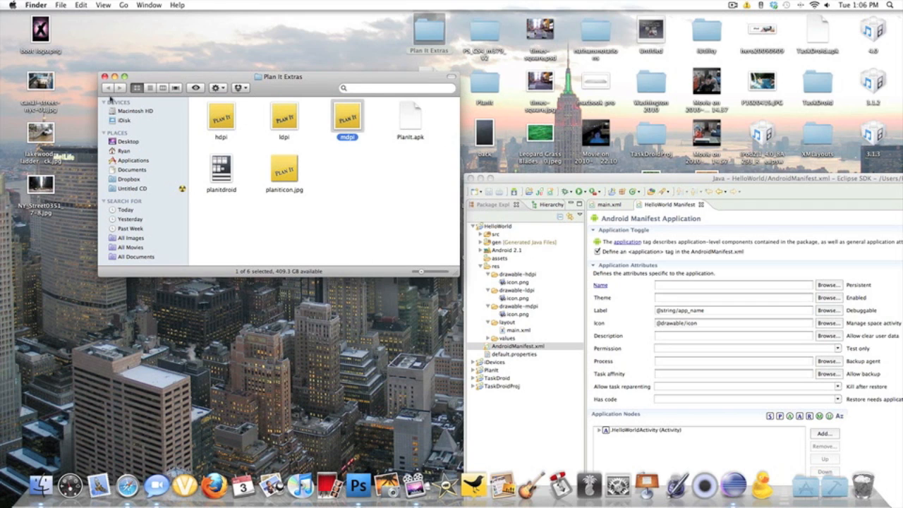
pyautogui.moveTo(127, 89)
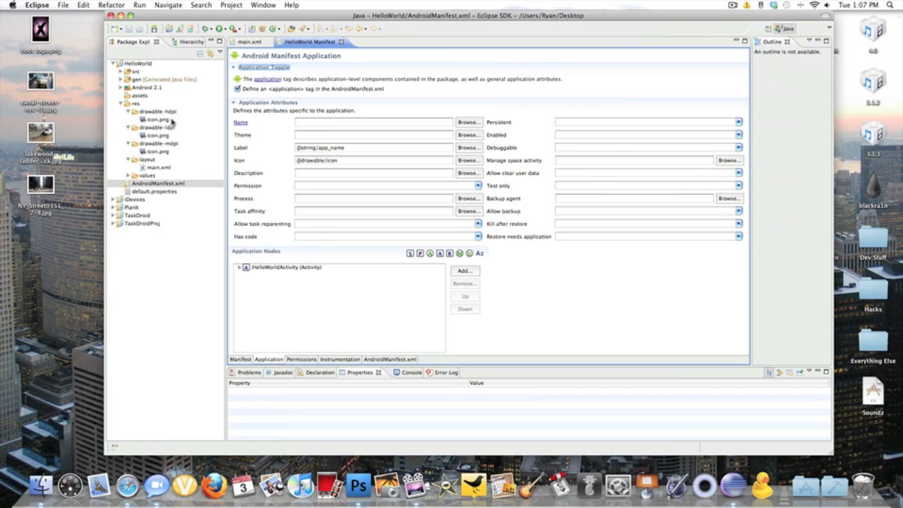
pyautogui.moveTo(159, 133)
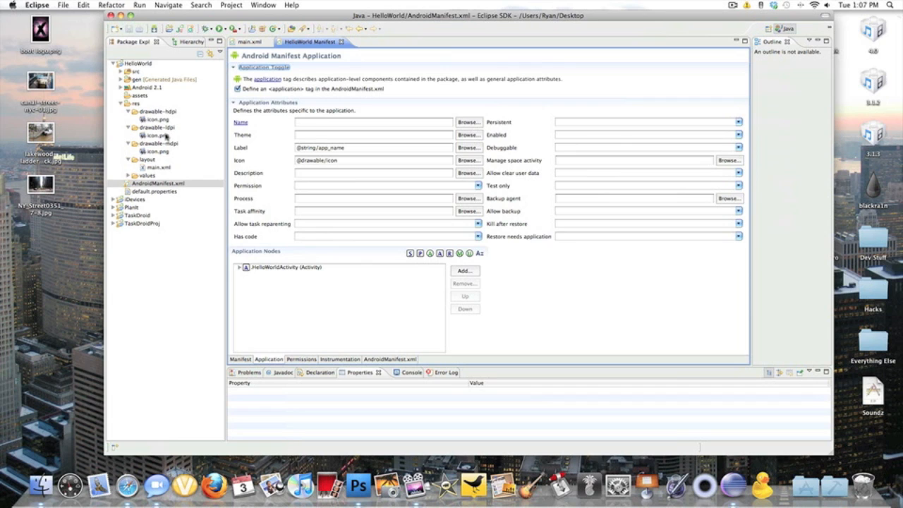
pyautogui.moveTo(161, 152)
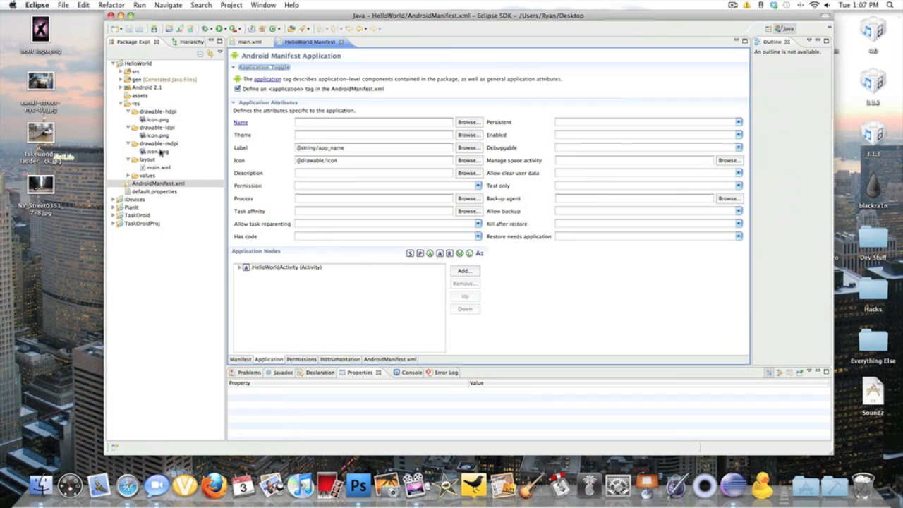
pyautogui.moveTo(351, 166)
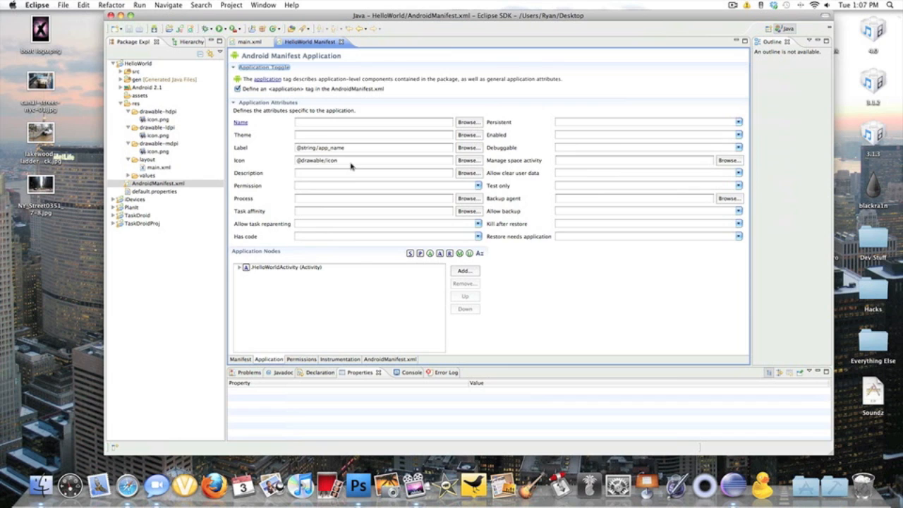
pyautogui.moveTo(175, 119)
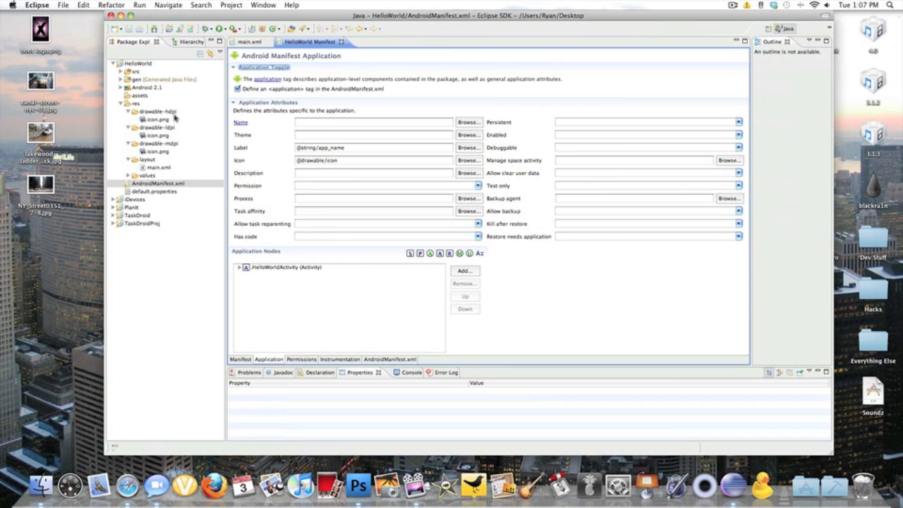
pyautogui.moveTo(255, 164)
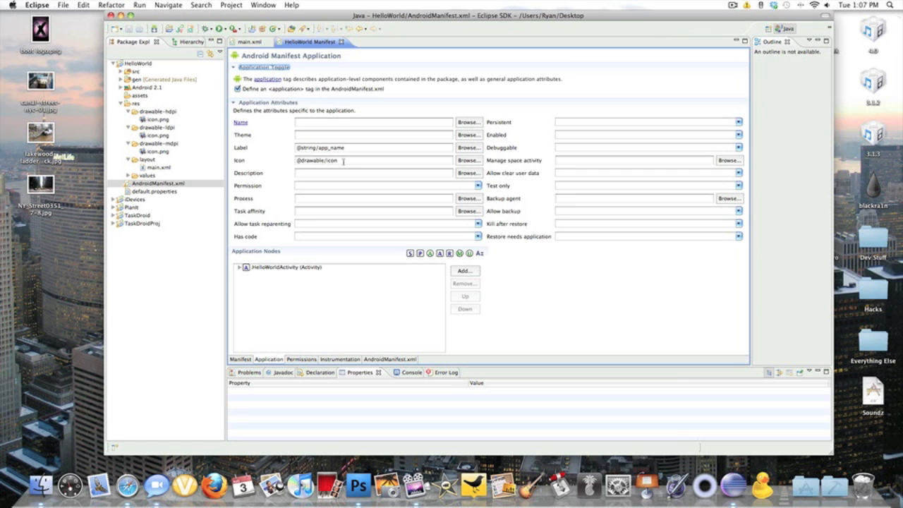
pyautogui.click(257, 42)
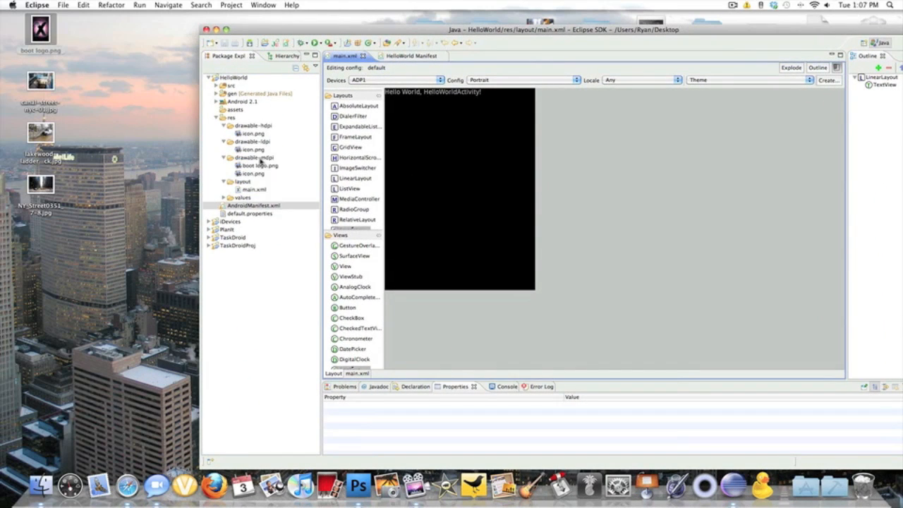
# Step: Rename boot logo.png in drawable-mdpi to a lowercase name without spaces via Refactor > Rename
pyautogui.click(505, 387)
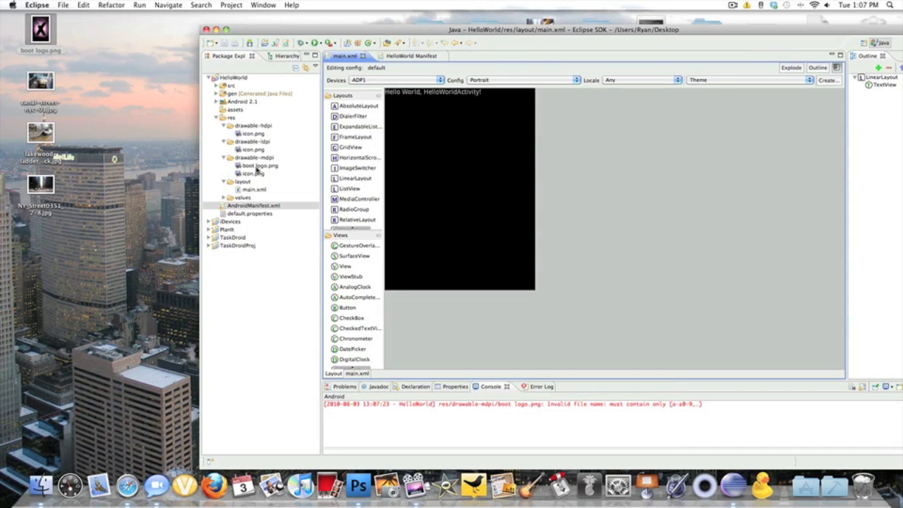
pyautogui.click(260, 165)
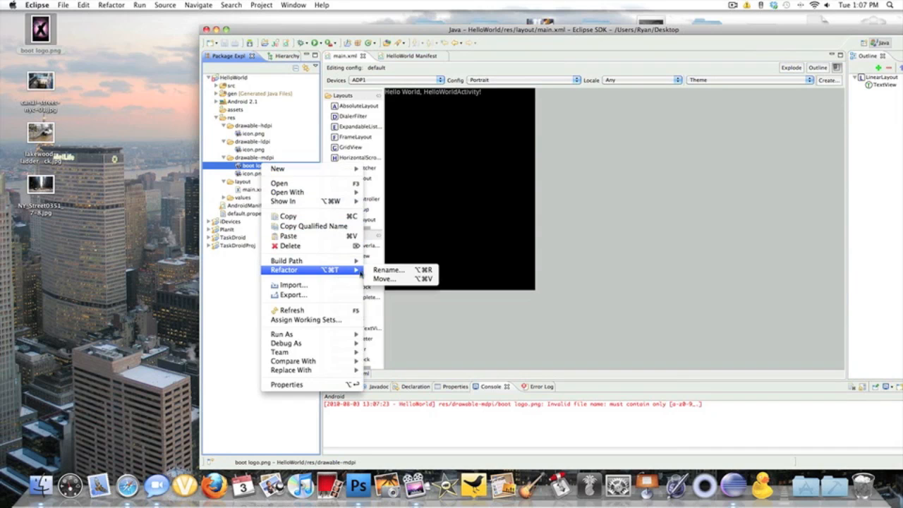
pyautogui.click(392, 268)
pyautogui.write('iconn.')
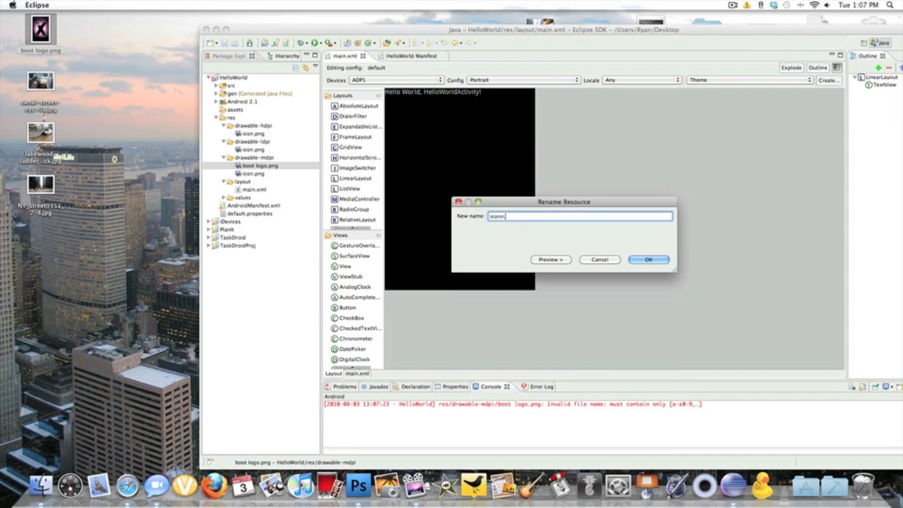
pyautogui.click(649, 260)
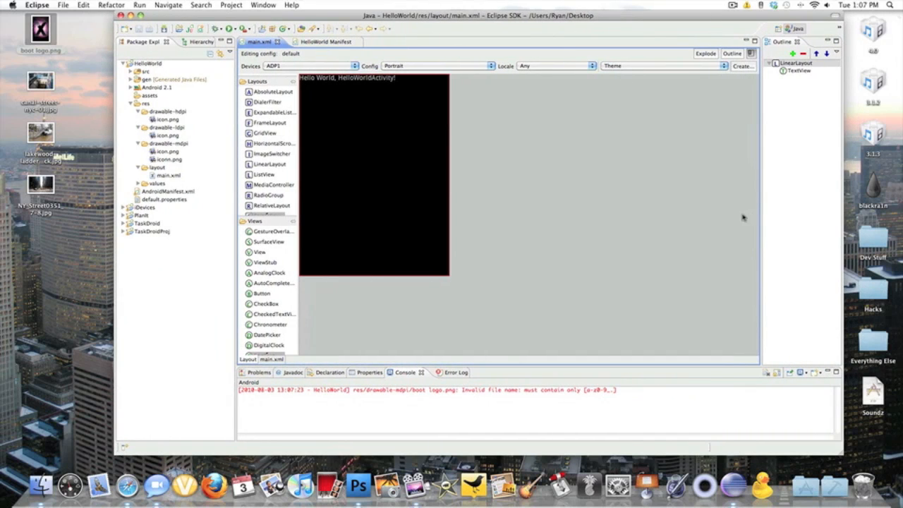
# Step: Set the layout's Background property to the X drawable image through the Reference Chooser
pyautogui.click(367, 372)
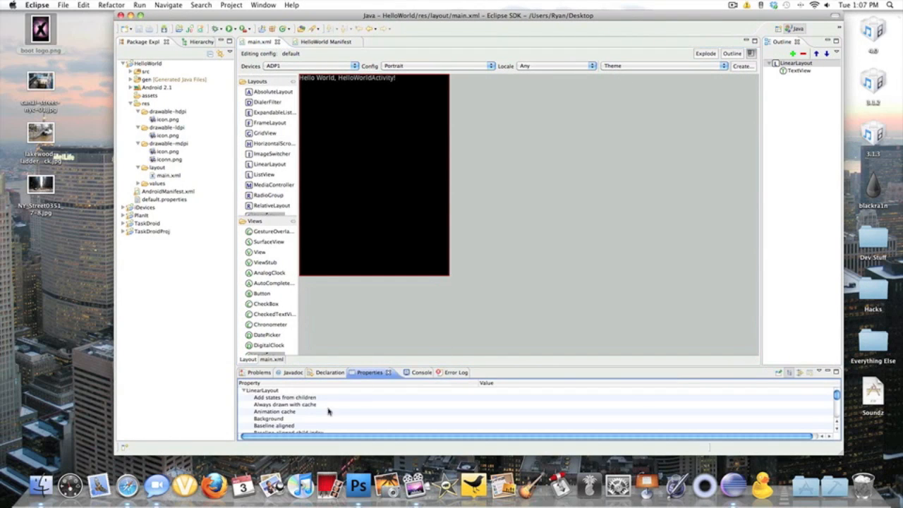
pyautogui.click(275, 418)
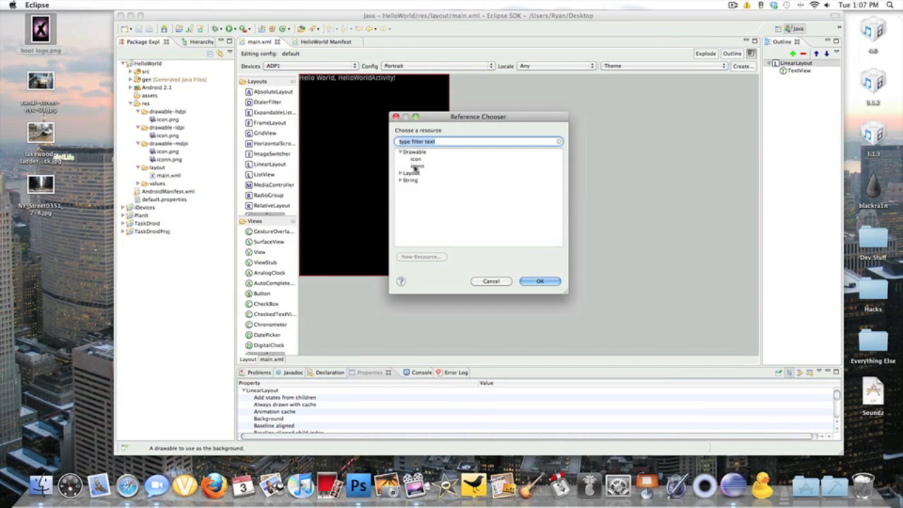
pyautogui.moveTo(425, 169)
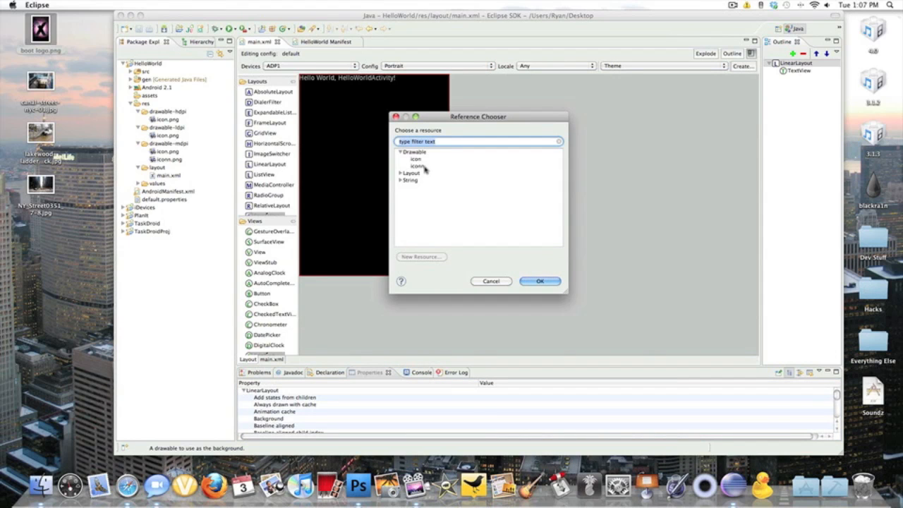
pyautogui.click(541, 281)
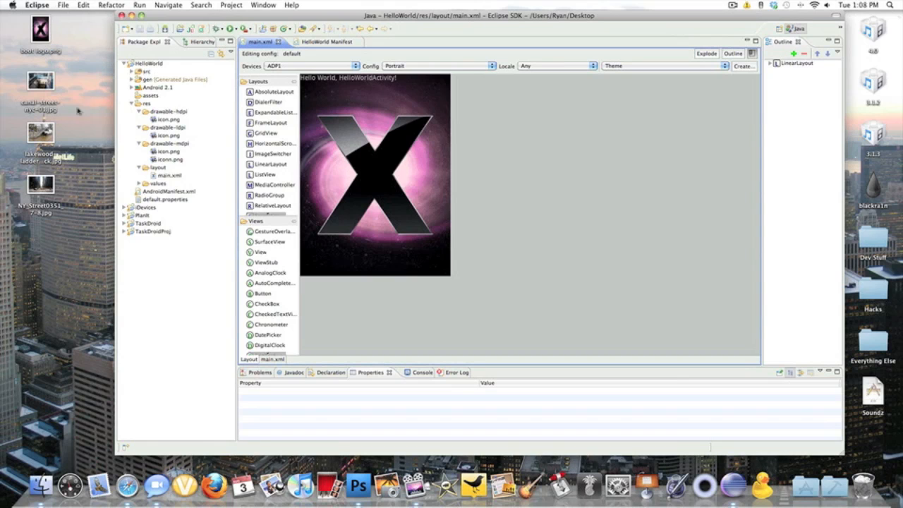
pyautogui.moveTo(184, 163)
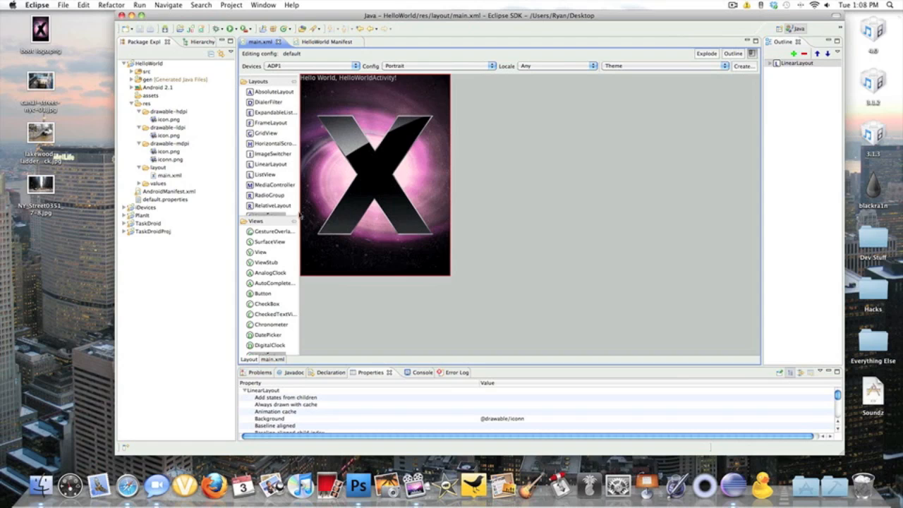
pyautogui.moveTo(685, 137)
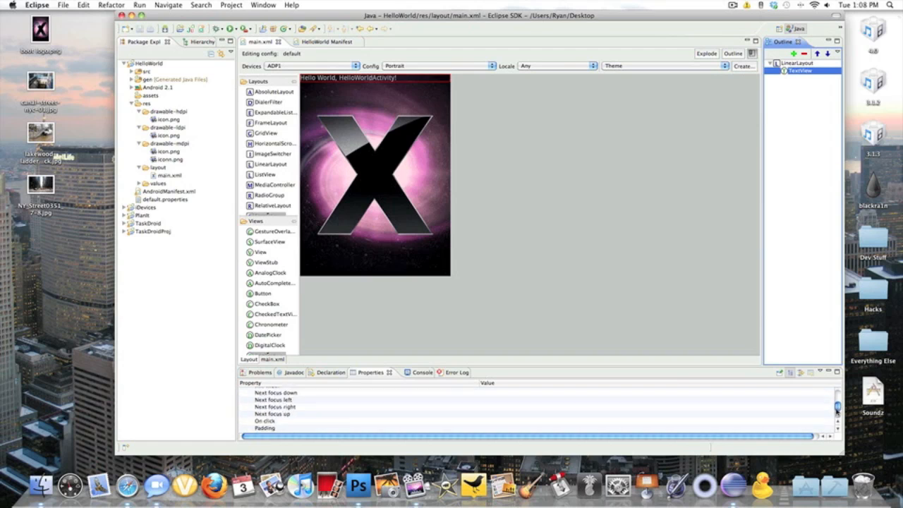
# Step: Edit the TextView's Text property so the greeting reads just Hello World
pyautogui.scroll(-3)
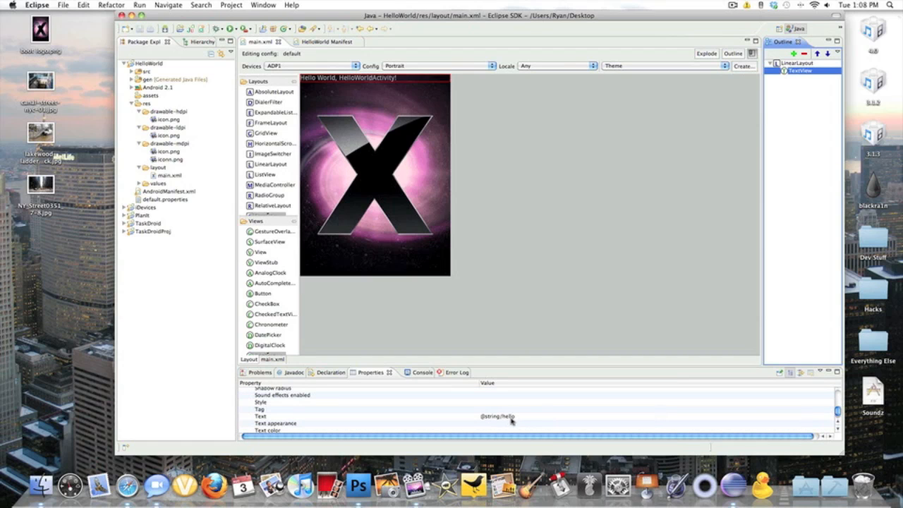
pyautogui.click(499, 416)
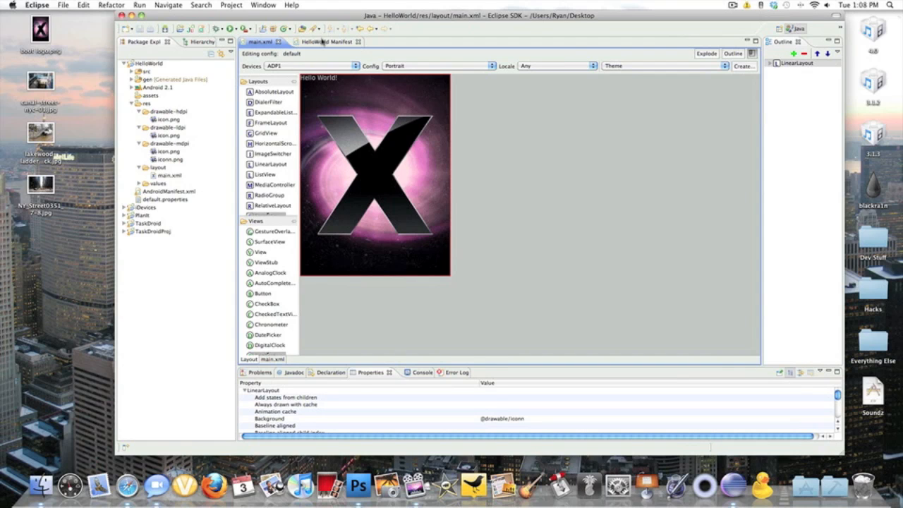
# Step: Glance at AndroidManifest.xml and return to the main.xml layout editor
pyautogui.click(322, 44)
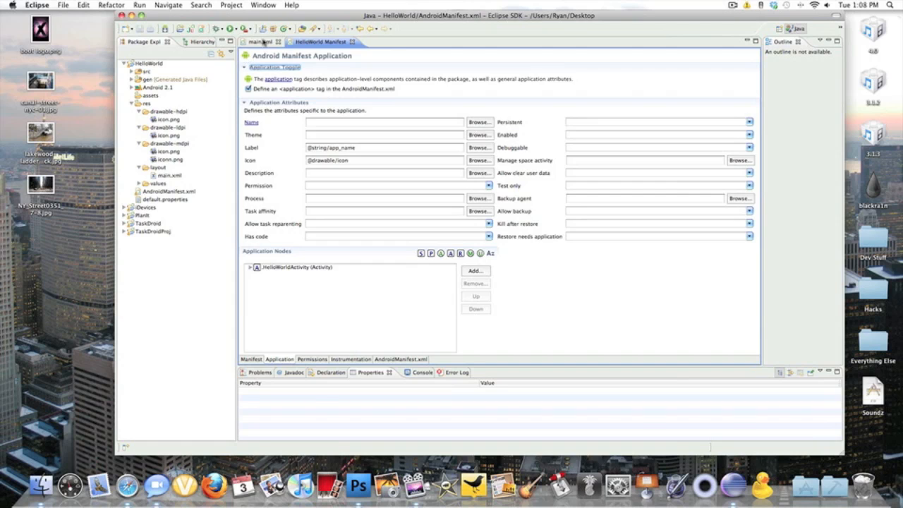
pyautogui.click(261, 40)
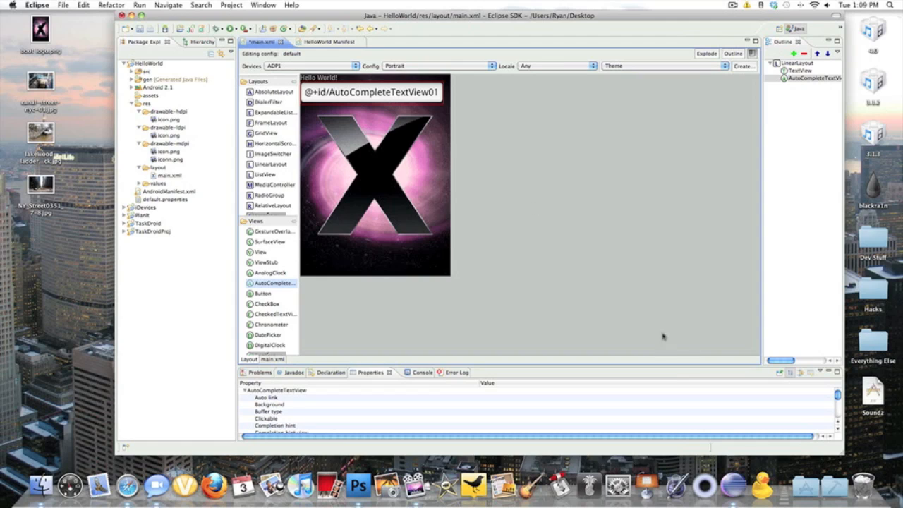
pyautogui.moveTo(648, 349)
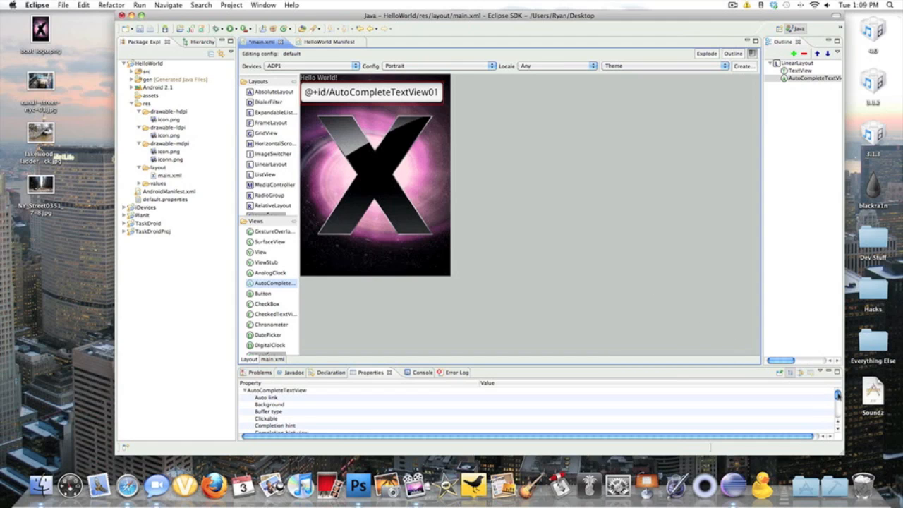
# Step: Set the AutoCompleteTextView's Min width to 50d so it stretches beneath Hello World
pyautogui.scroll(-3)
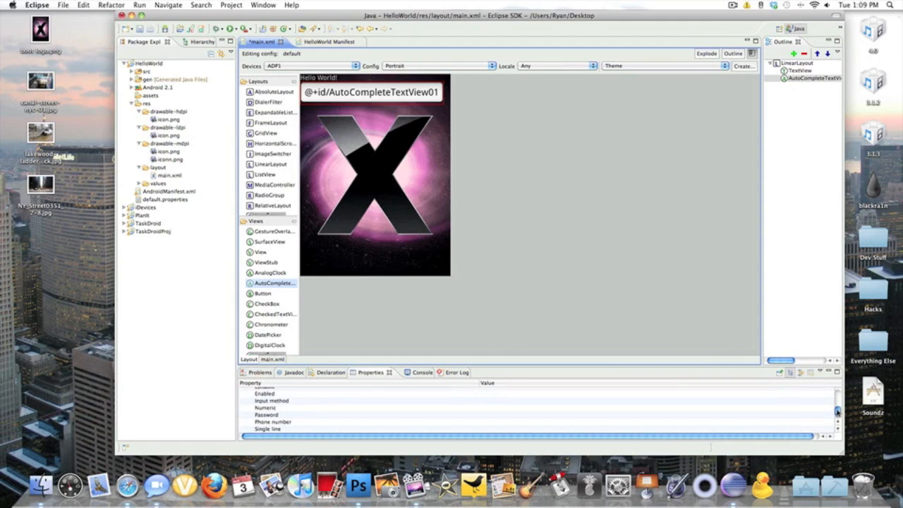
pyautogui.scroll(-3)
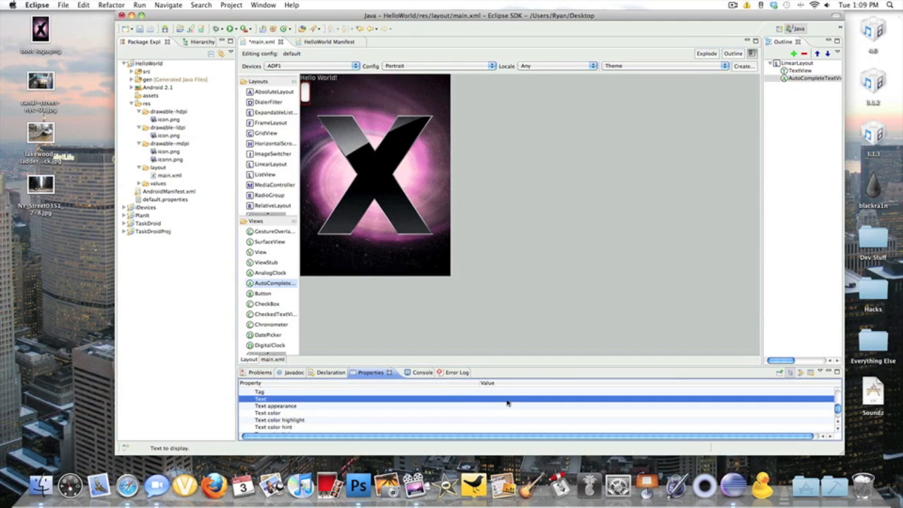
pyautogui.moveTo(358, 446)
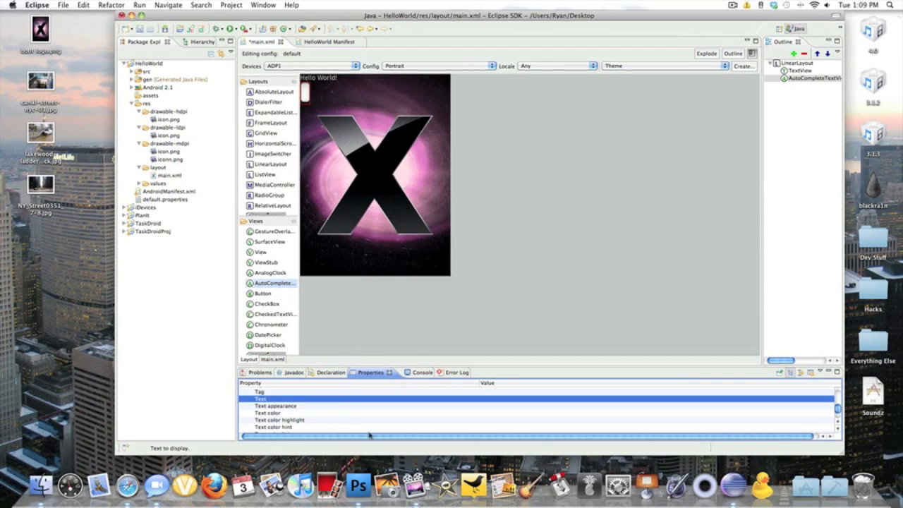
pyautogui.scroll(-3)
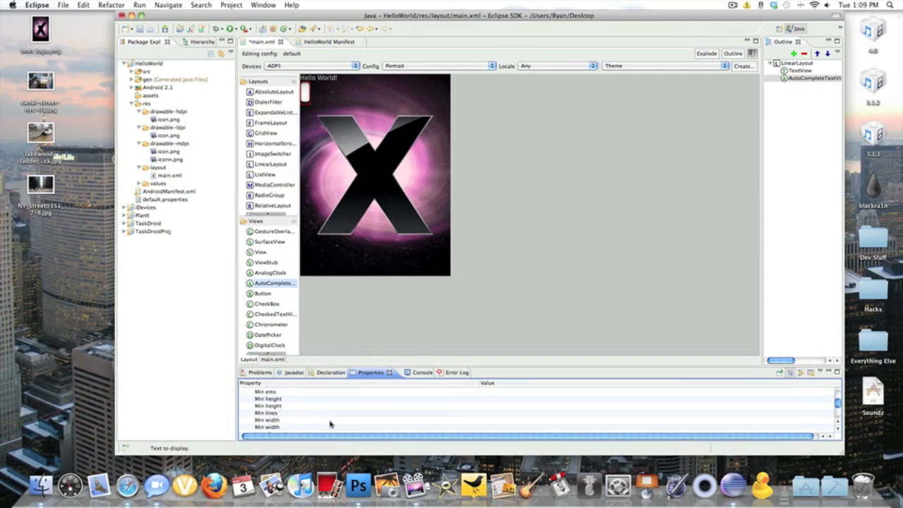
pyautogui.click(274, 420)
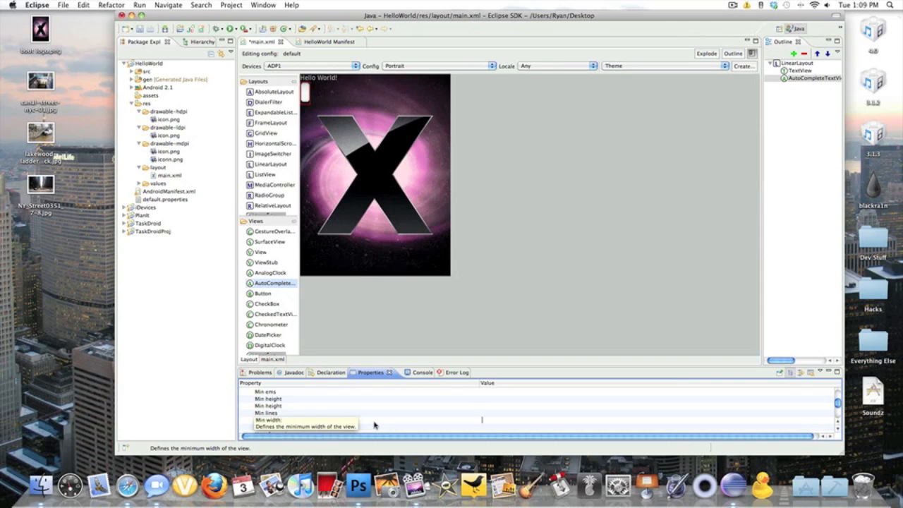
pyautogui.write('50d')
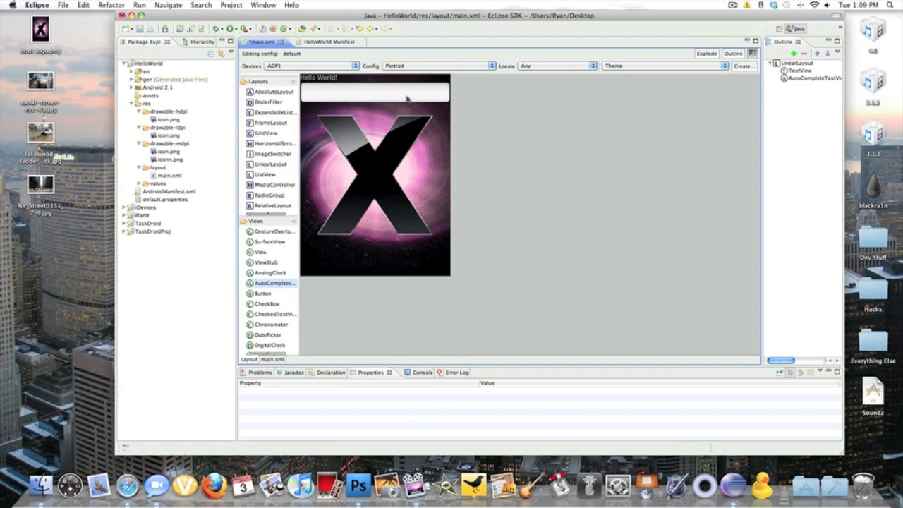
pyautogui.click(374, 162)
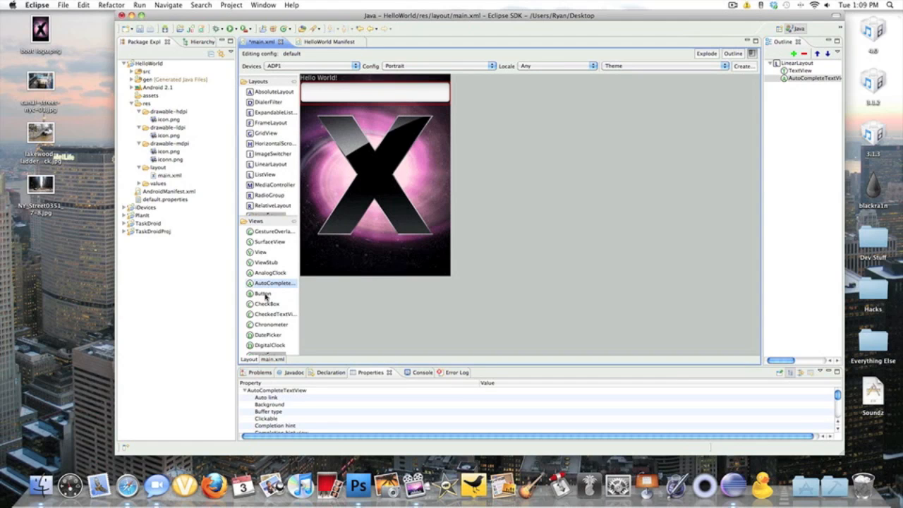
# Step: Place a Button widget labelled "Button" beneath the empty text field
pyautogui.click(264, 292)
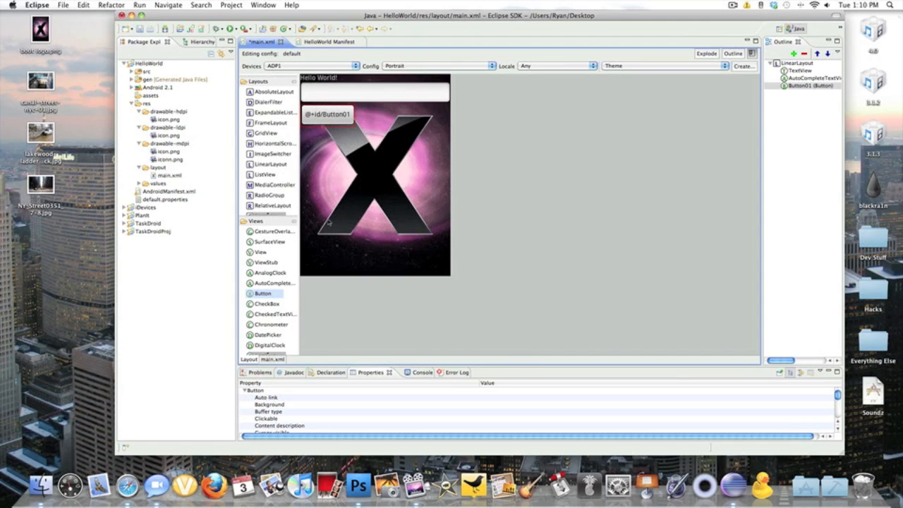
pyautogui.moveTo(731, 343)
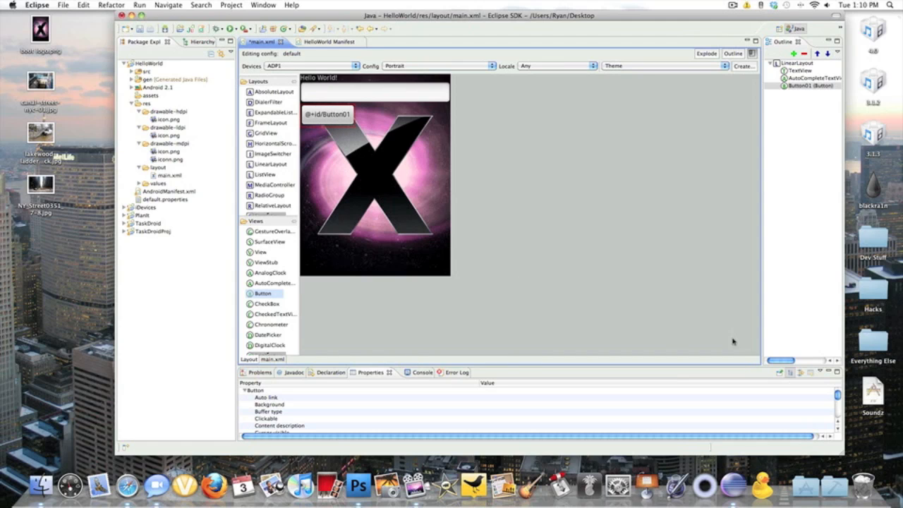
pyautogui.scroll(-3)
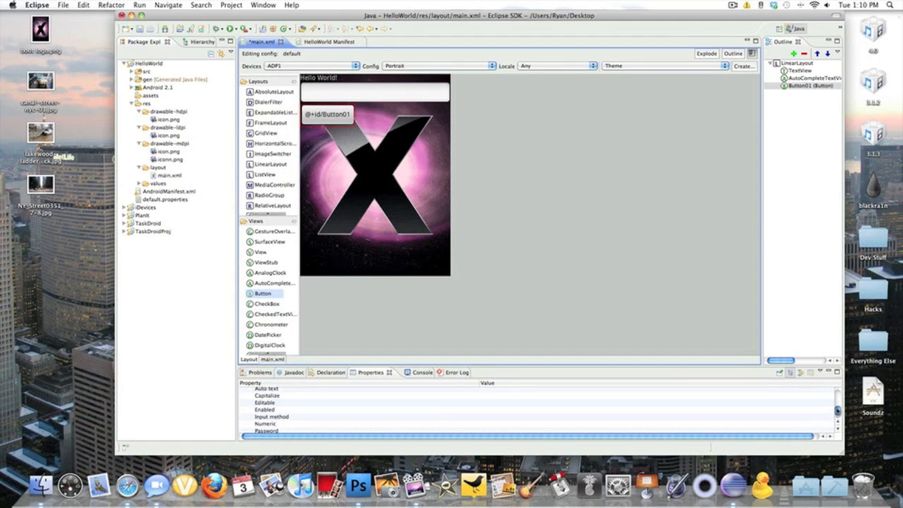
pyautogui.scroll(-3)
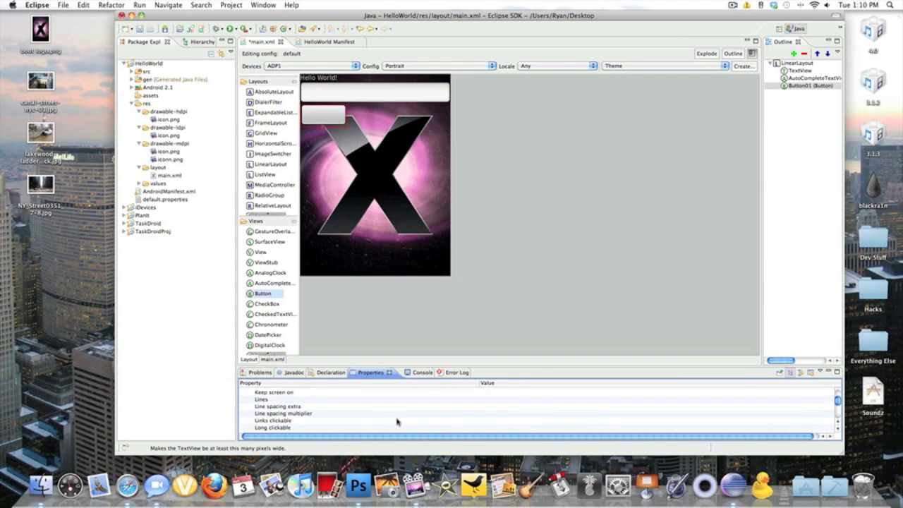
pyautogui.scroll(-3)
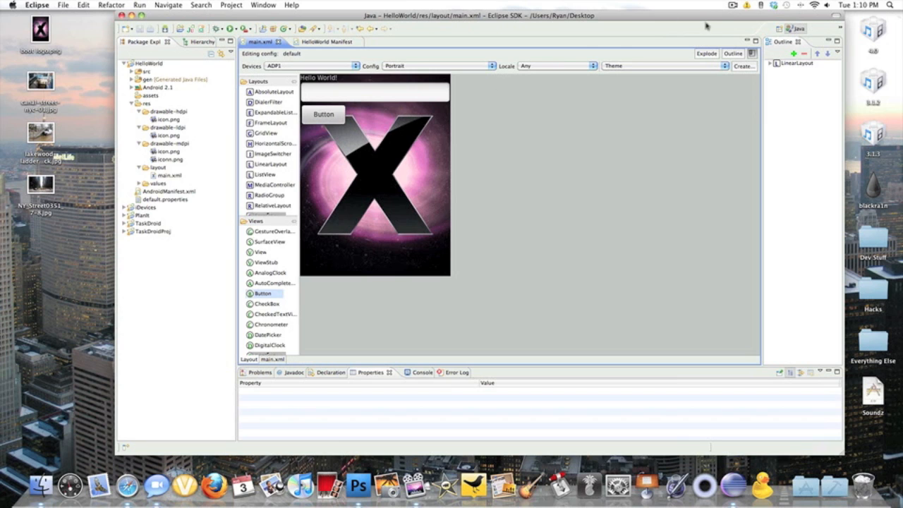
pyautogui.moveTo(584, 25)
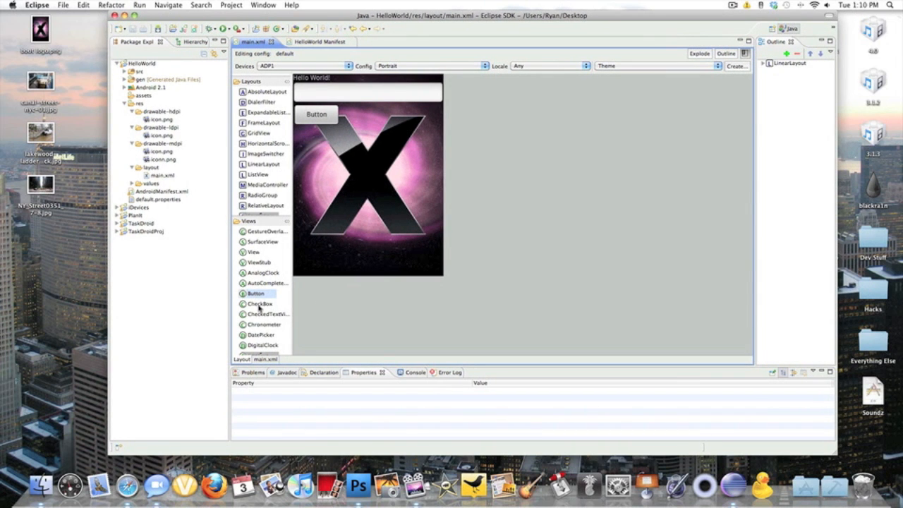
# Step: Drop a CheckBox below the Button and start editing its label text
pyautogui.moveTo(259, 292); pyautogui.dragTo(332, 138)
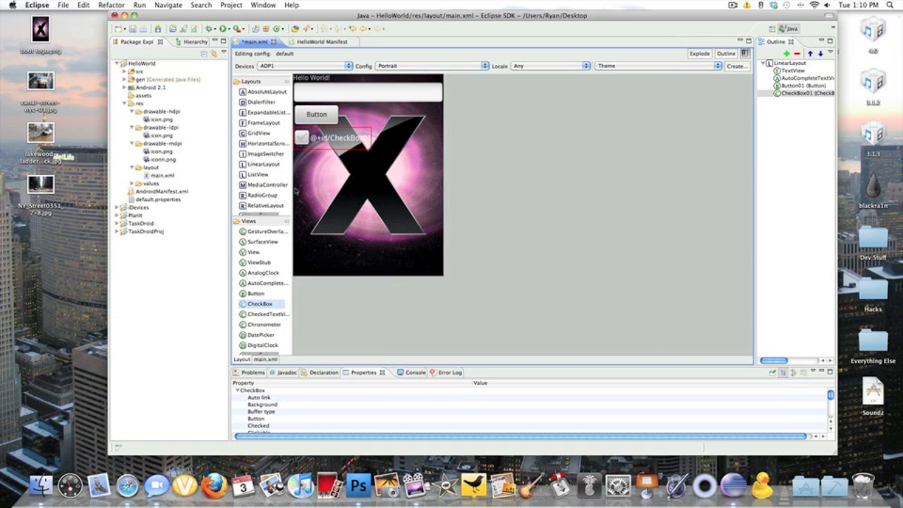
pyautogui.moveTo(370, 164)
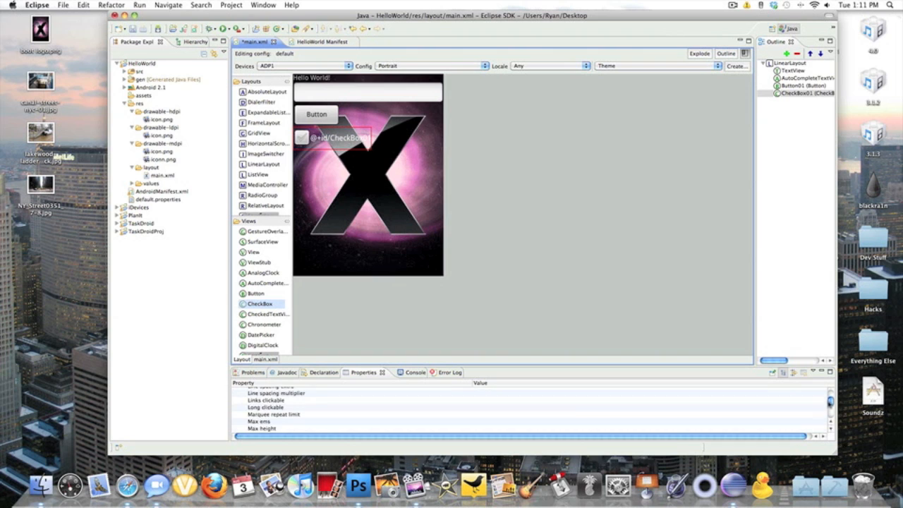
pyautogui.scroll(-3)
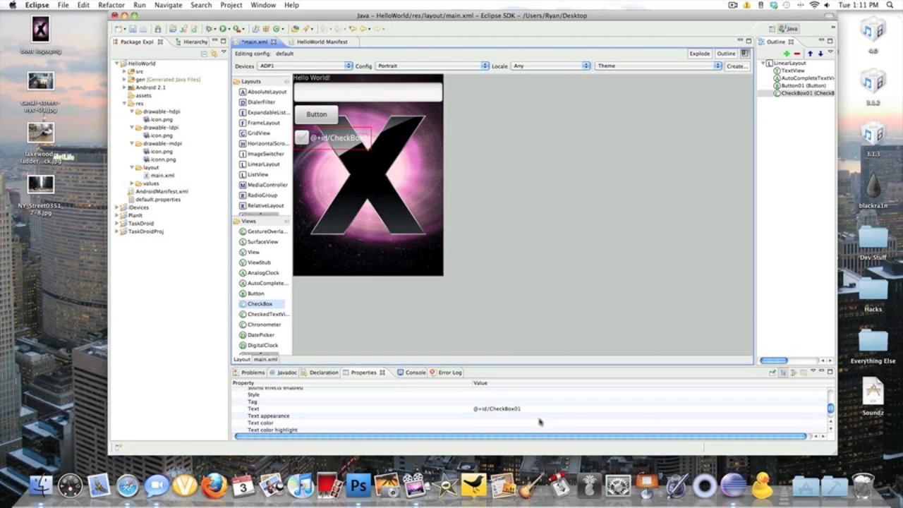
pyautogui.click(250, 406)
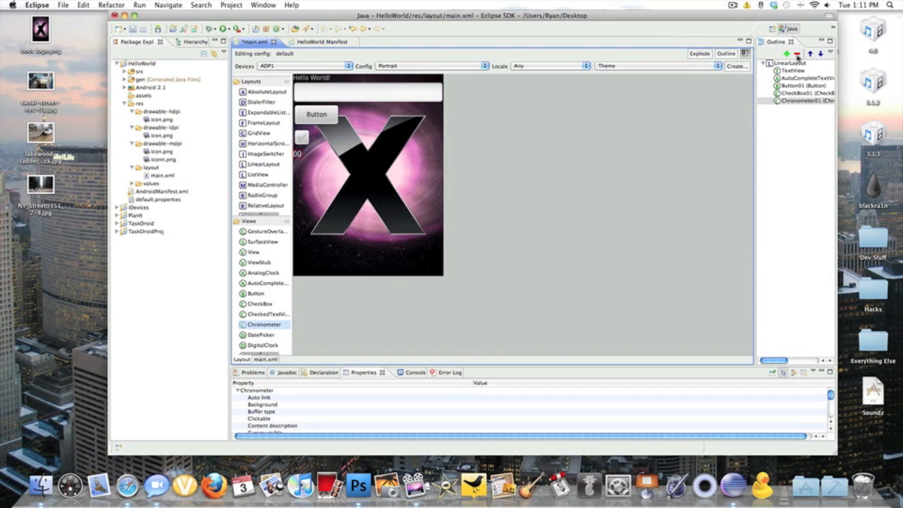
# Step: Remove Chronometer01 and place a DatePicker under the CheckBox
pyautogui.click(807, 93)
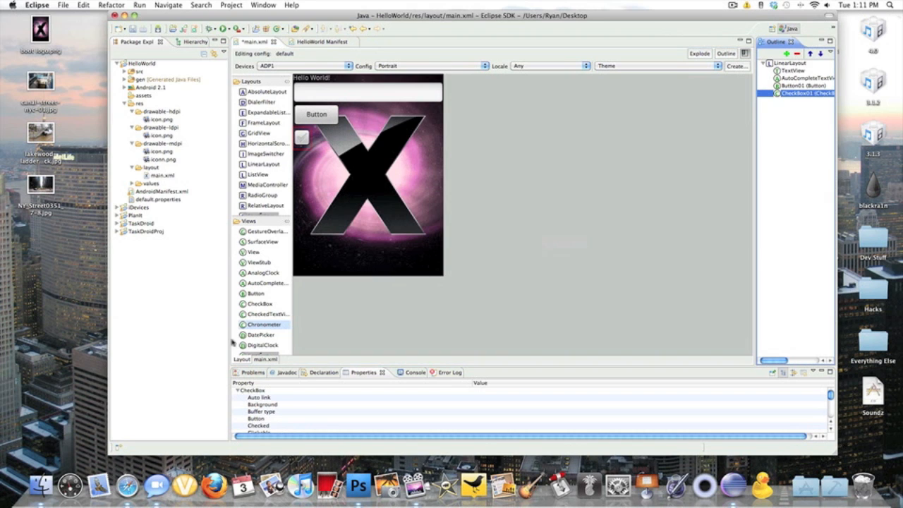
pyautogui.scroll(-3)
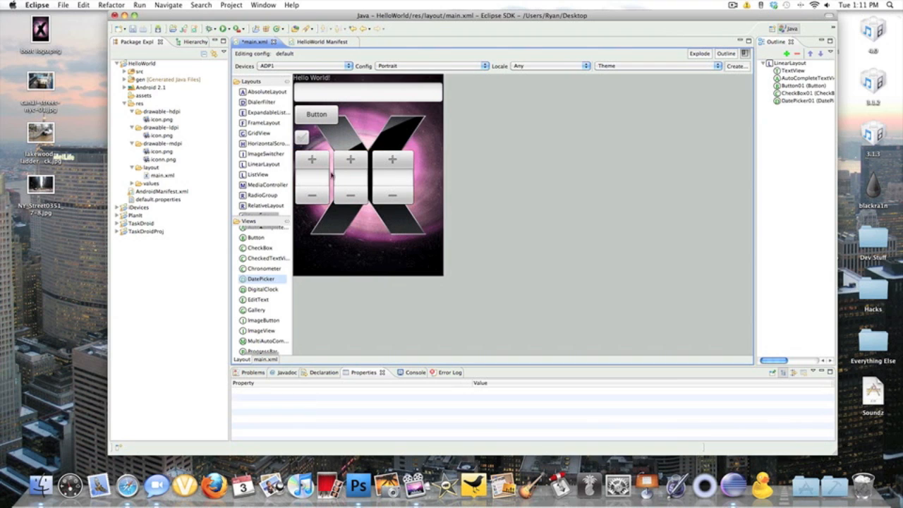
pyautogui.moveTo(403, 178)
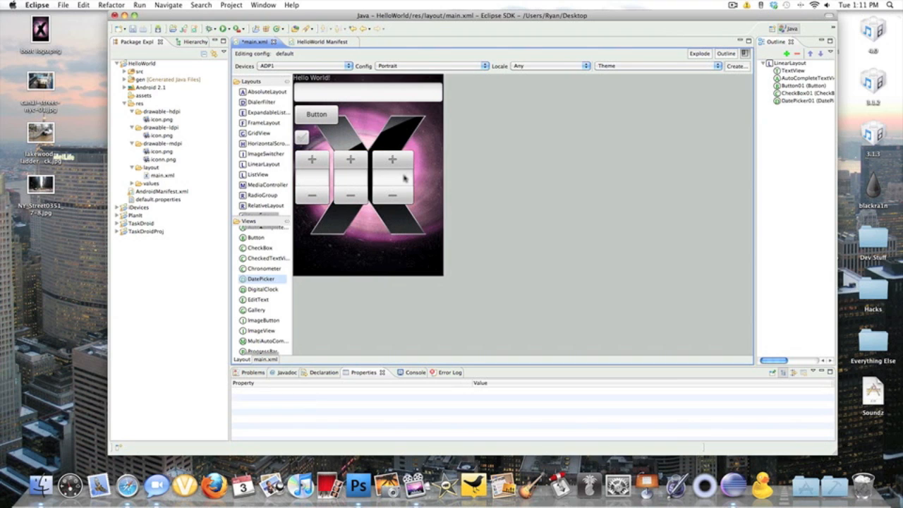
pyautogui.moveTo(301, 293)
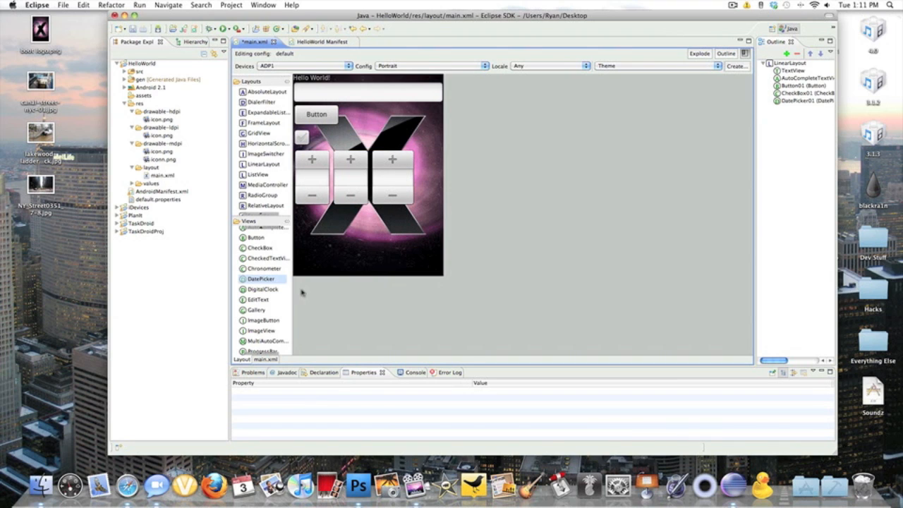
pyautogui.click(266, 288)
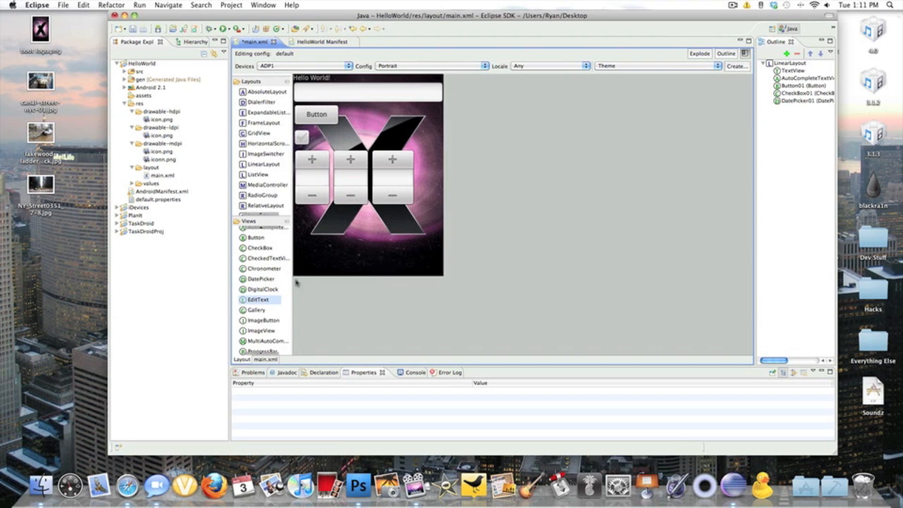
pyautogui.click(258, 299)
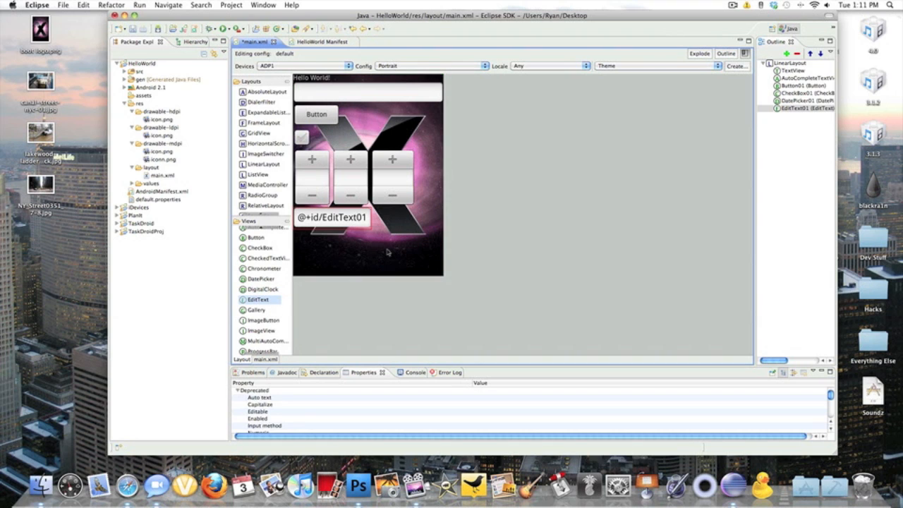
pyautogui.click(360, 156)
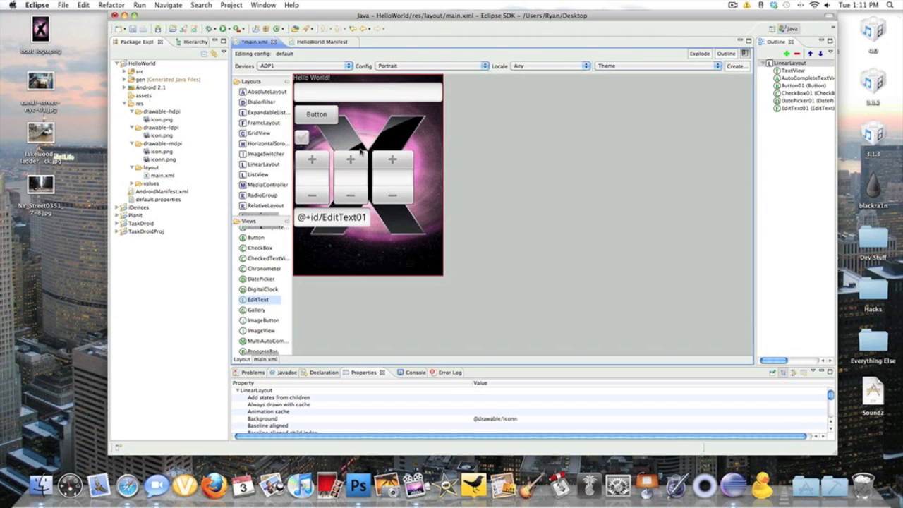
pyautogui.click(330, 217)
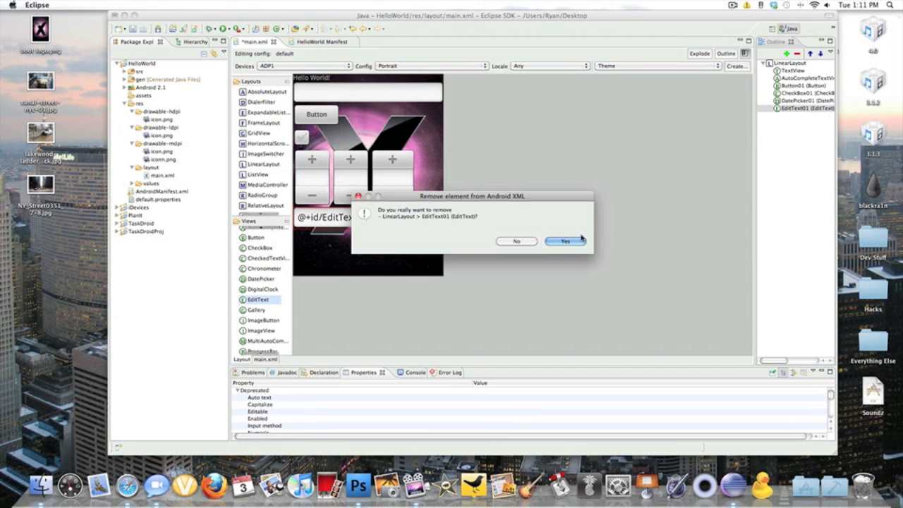
pyautogui.click(564, 240)
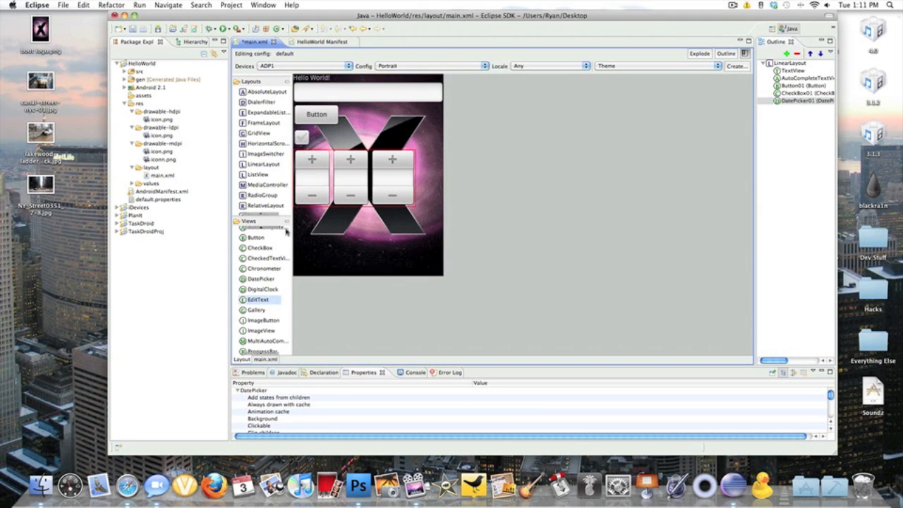
pyautogui.moveTo(404, 92)
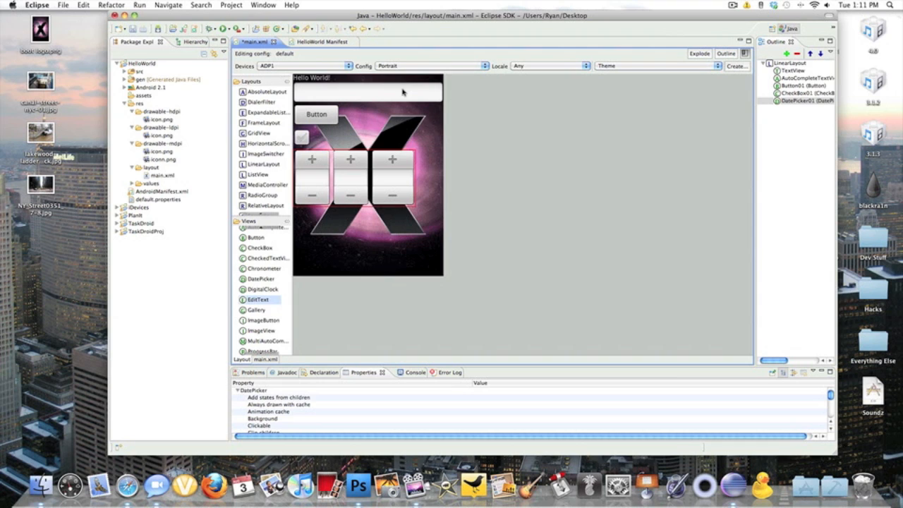
pyautogui.click(316, 114)
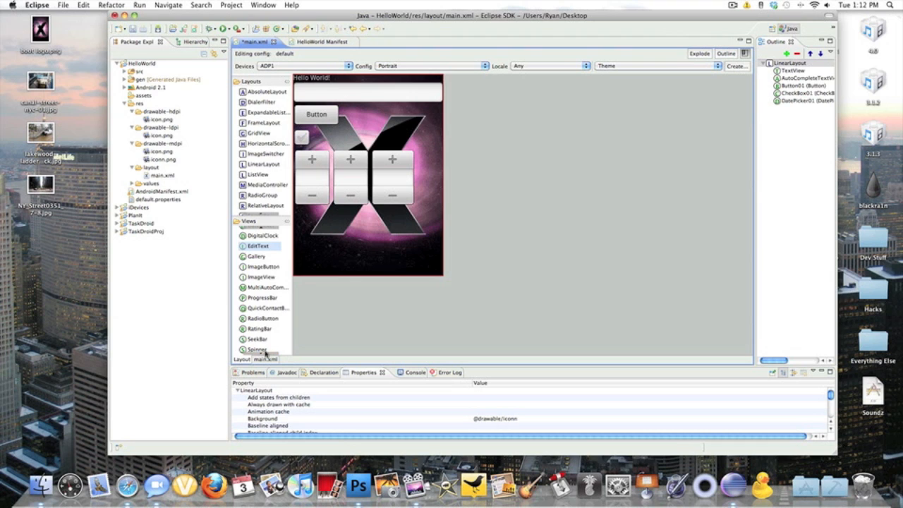
pyautogui.moveTo(275, 344)
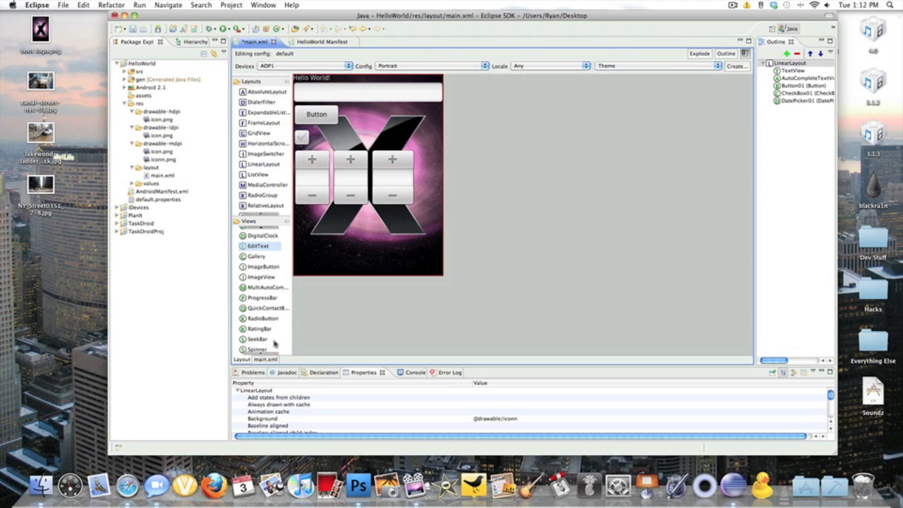
pyautogui.moveTo(265, 234)
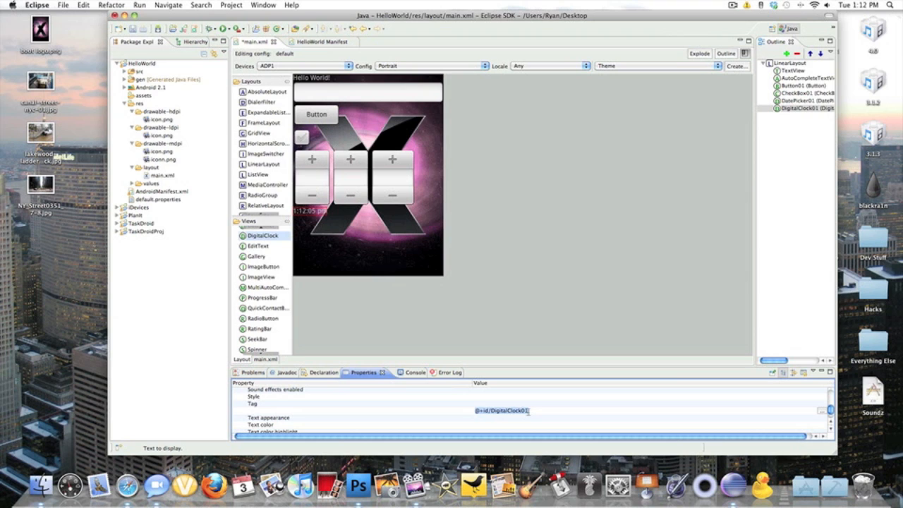
# Step: Give the new DigitalClock under the DatePicker a text size of 30px
pyautogui.click(254, 410)
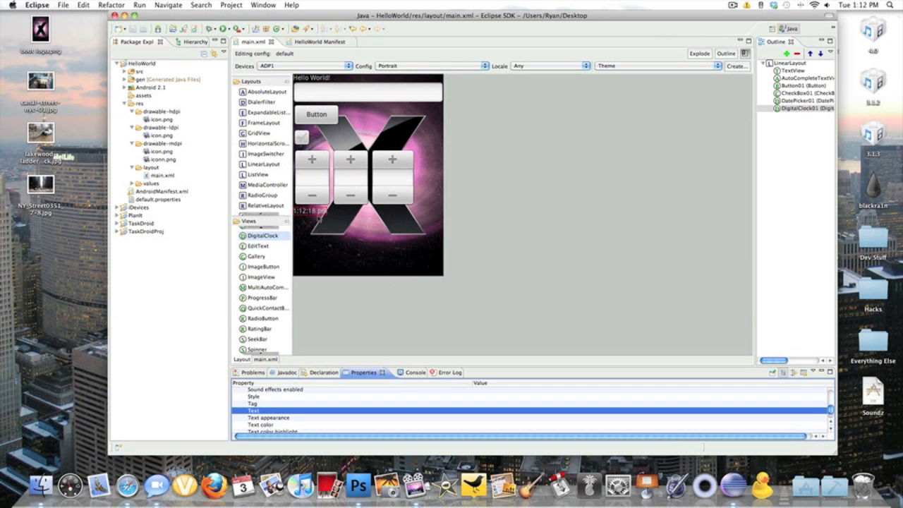
pyautogui.moveTo(417, 265)
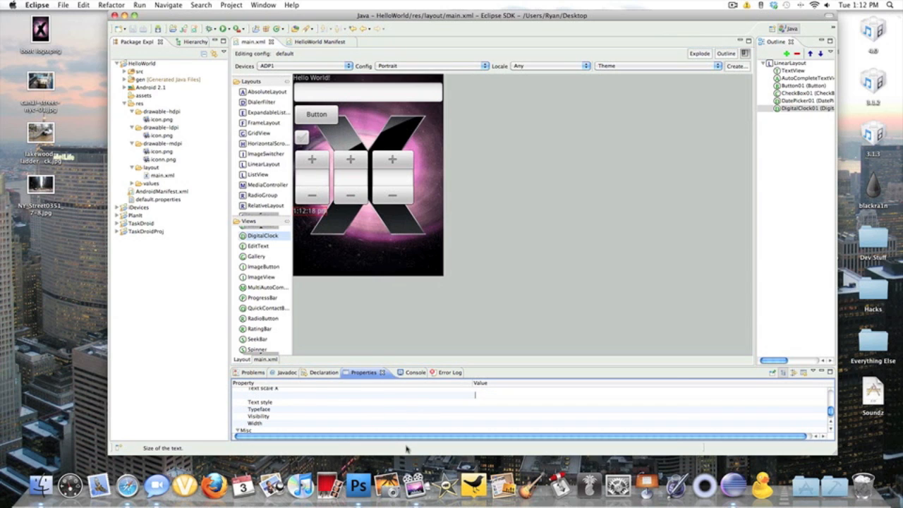
pyautogui.write('30px')
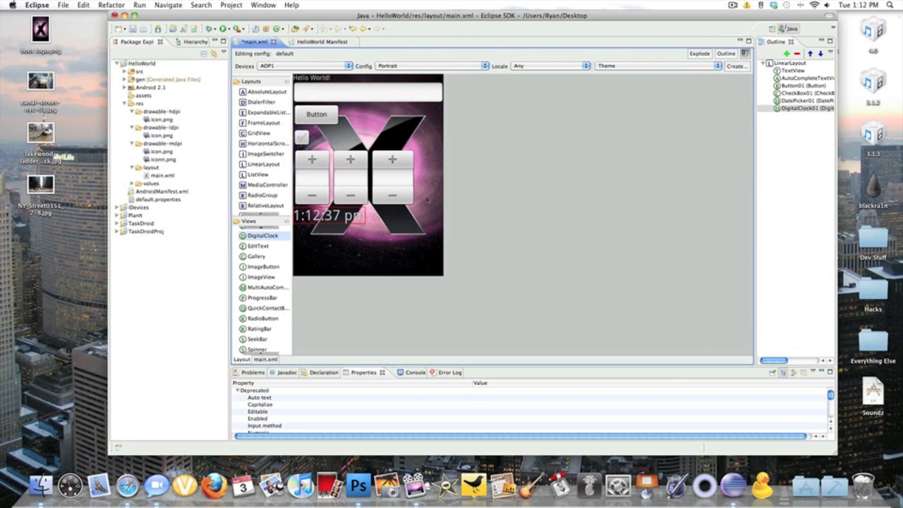
pyautogui.moveTo(685, 342)
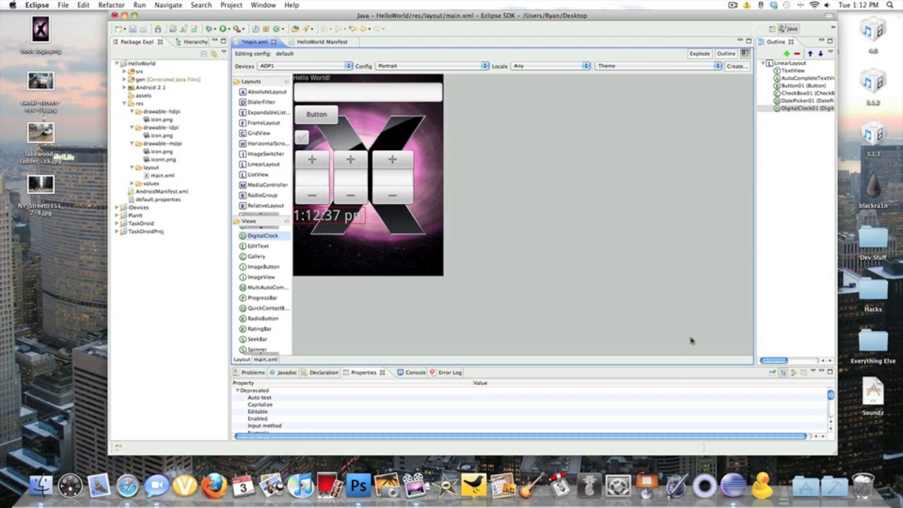
pyautogui.moveTo(590, 358)
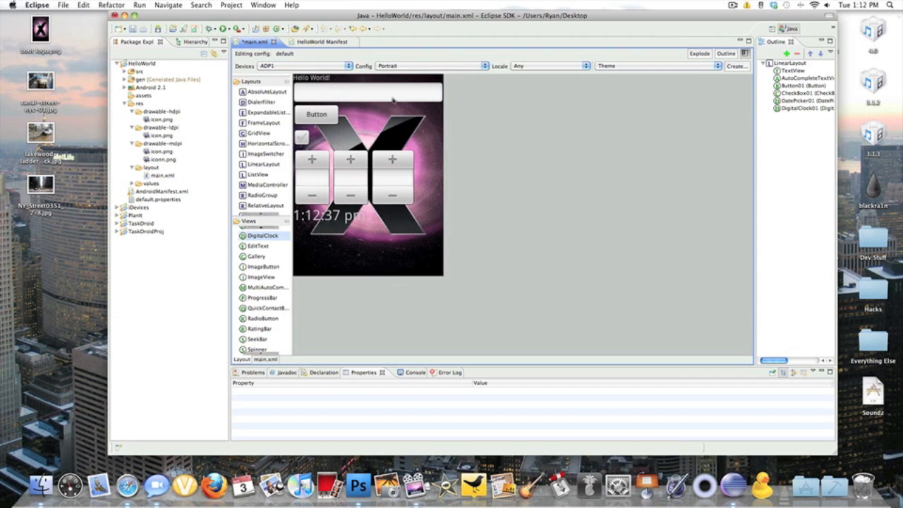
pyautogui.moveTo(390, 108)
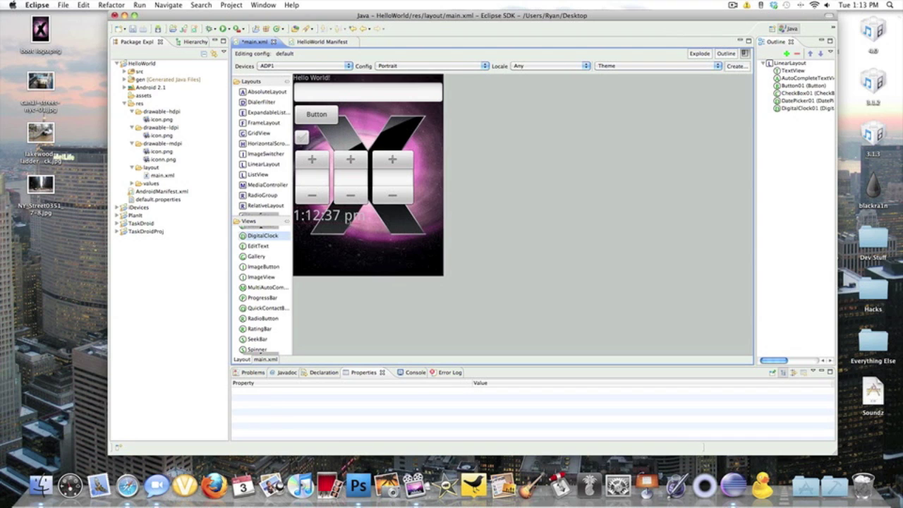
pyautogui.click(807, 110)
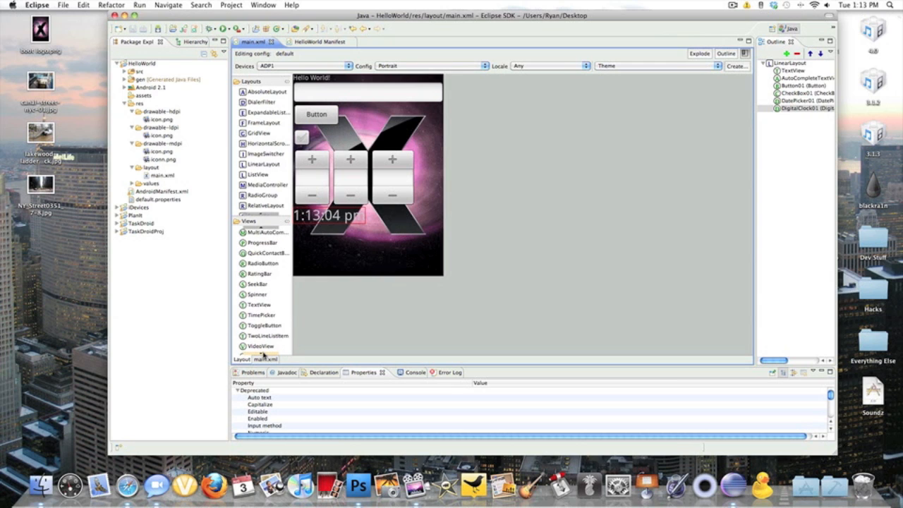
# Step: Drop a SeekBar into the layout beneath the DigitalClock
pyautogui.scroll(-3)
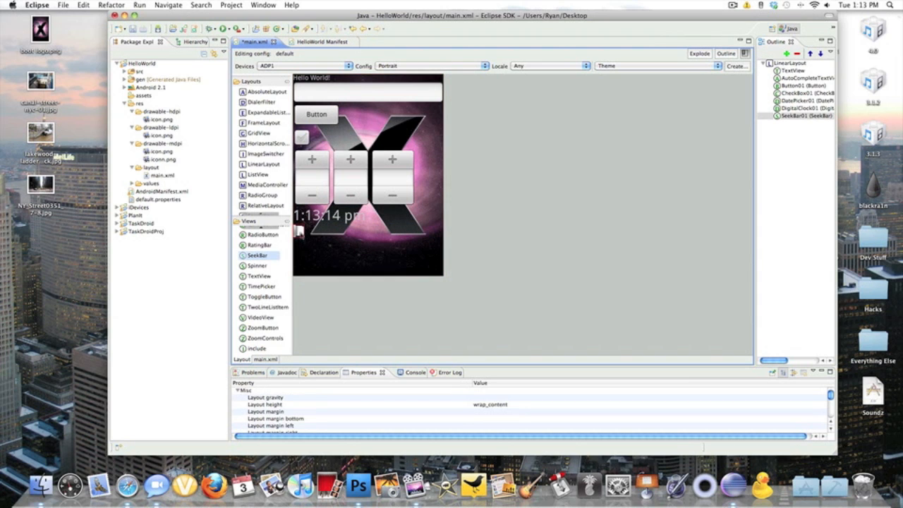
pyautogui.moveTo(698, 117)
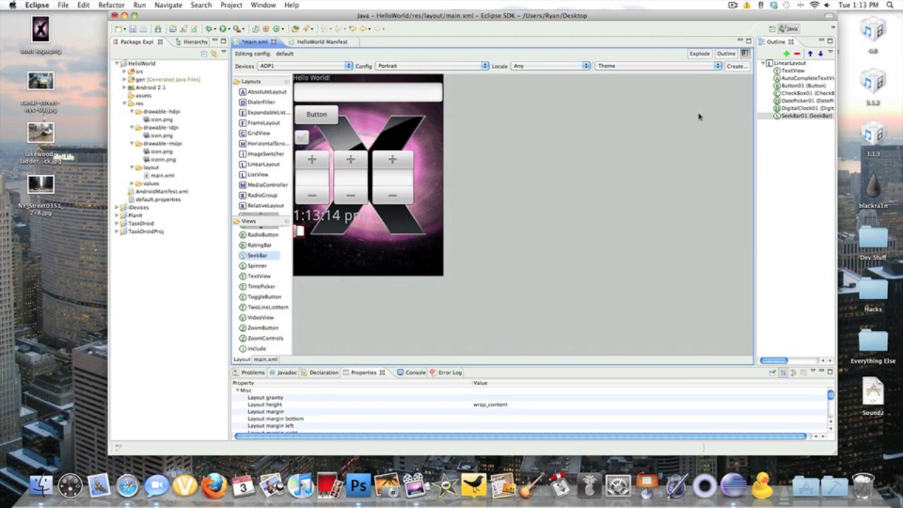